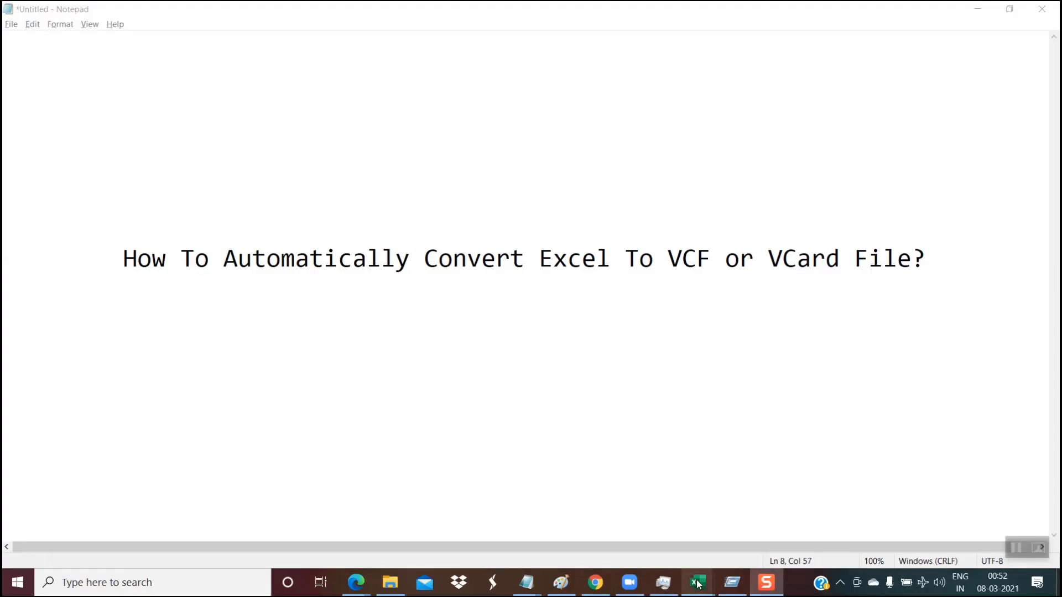
Bring the Vcard_Macro workbook with its ten contact rows to the front from the taskbar
click(697, 583)
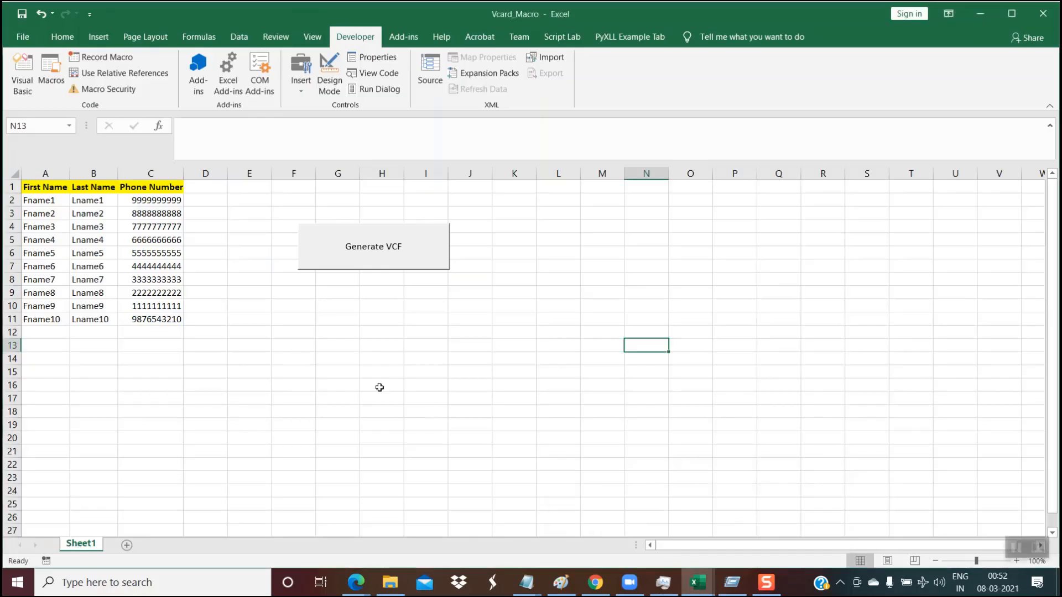
mouse_move(122, 312)
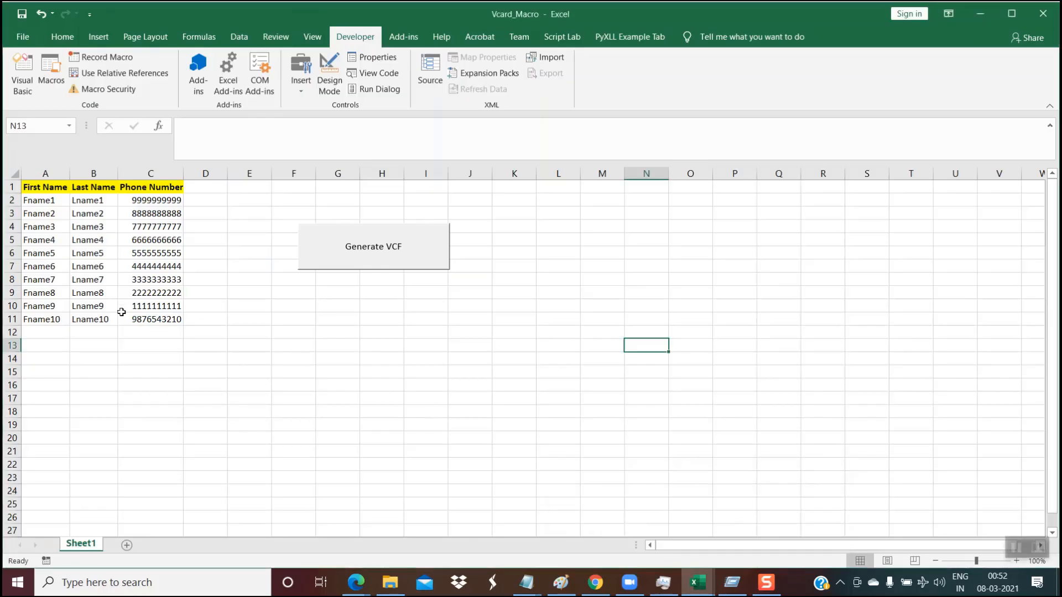
mouse_move(258, 385)
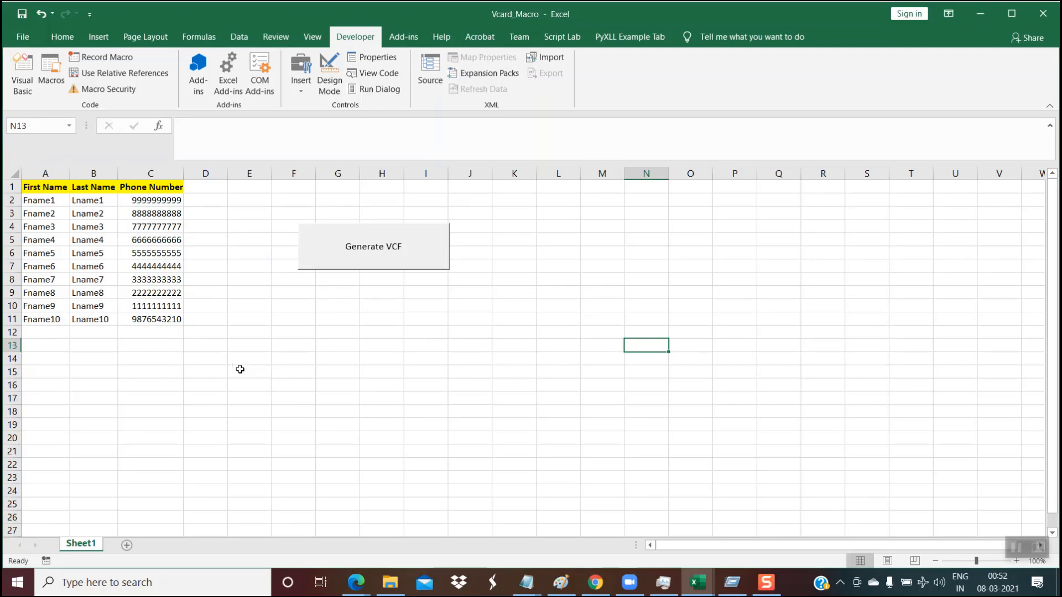
mouse_move(290, 375)
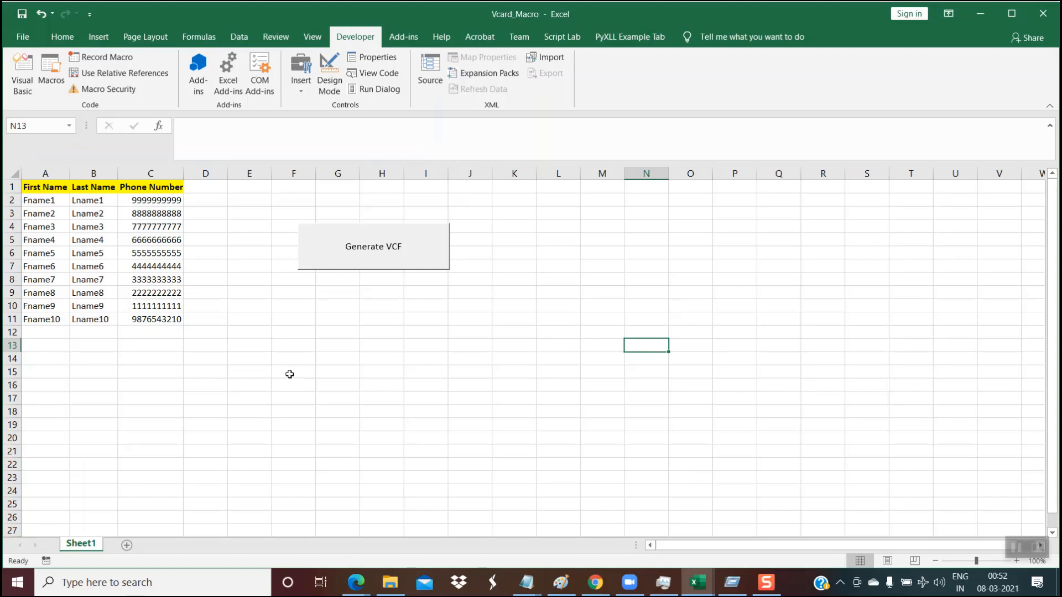
mouse_move(529, 271)
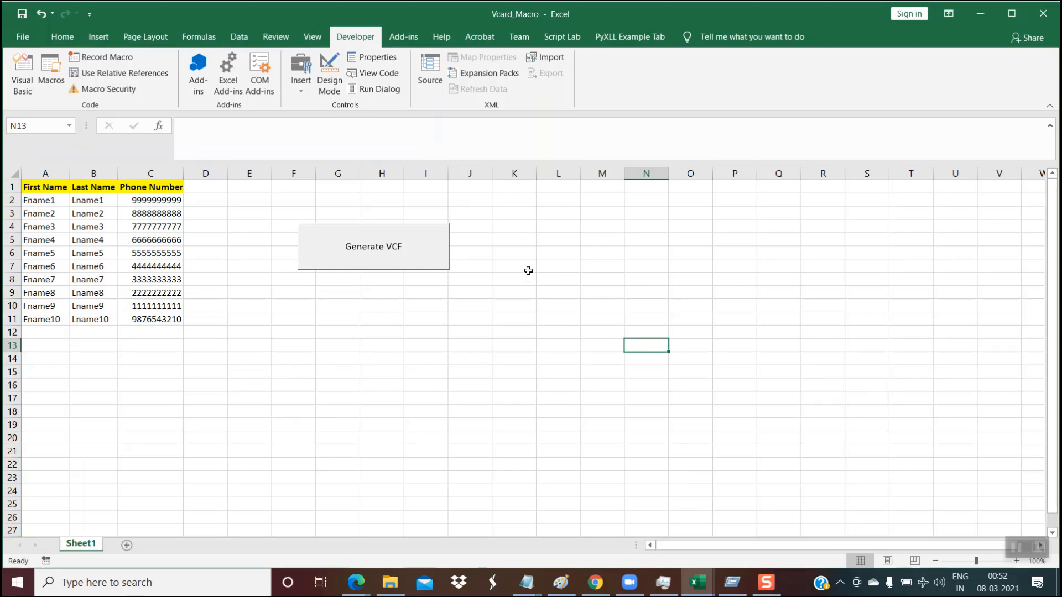
click(515, 265)
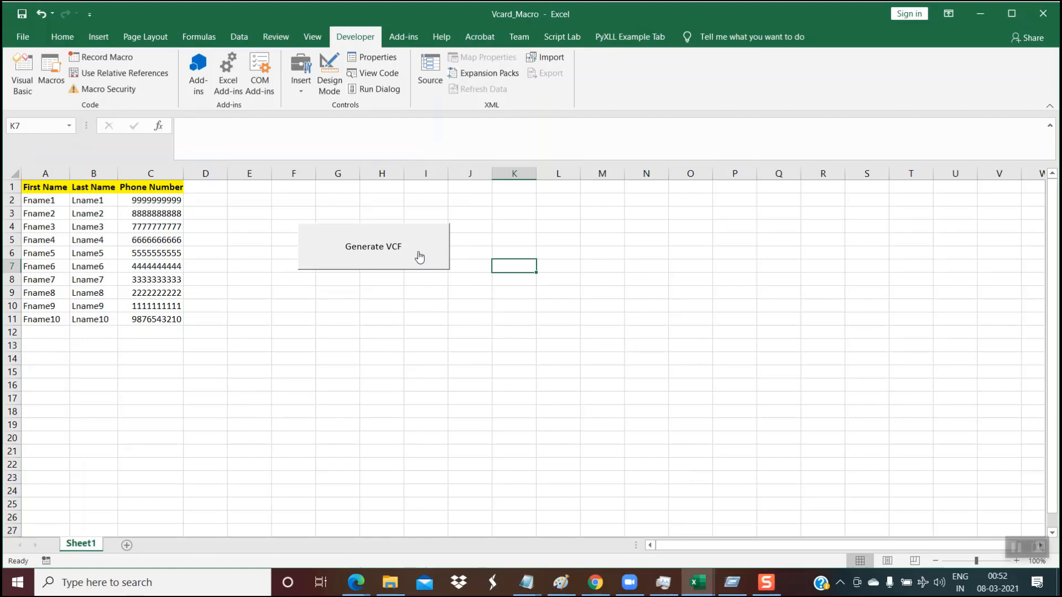
mouse_move(413, 578)
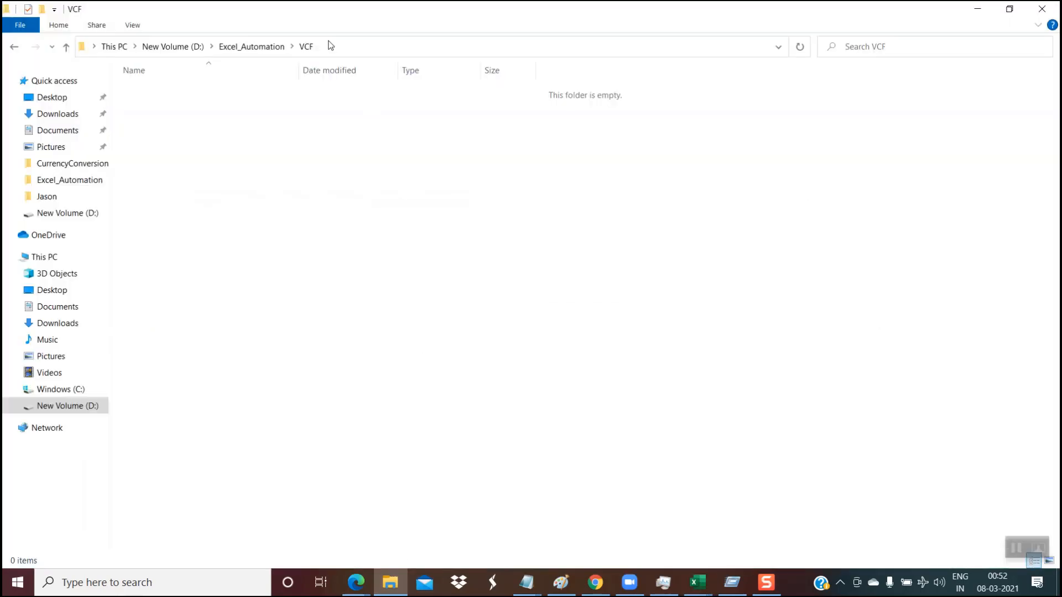
mouse_move(343, 50)
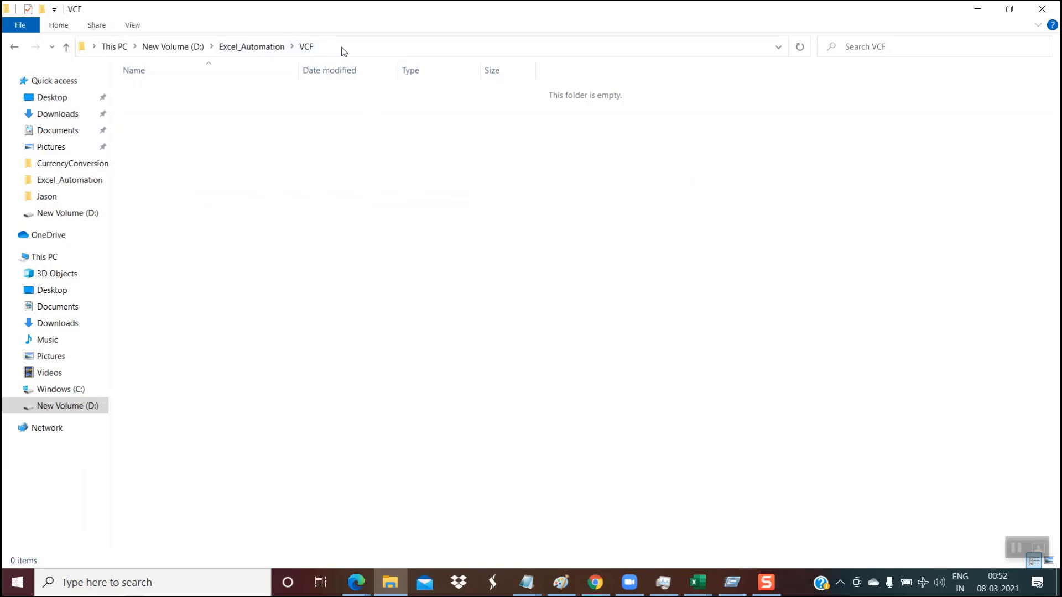
click(697, 582)
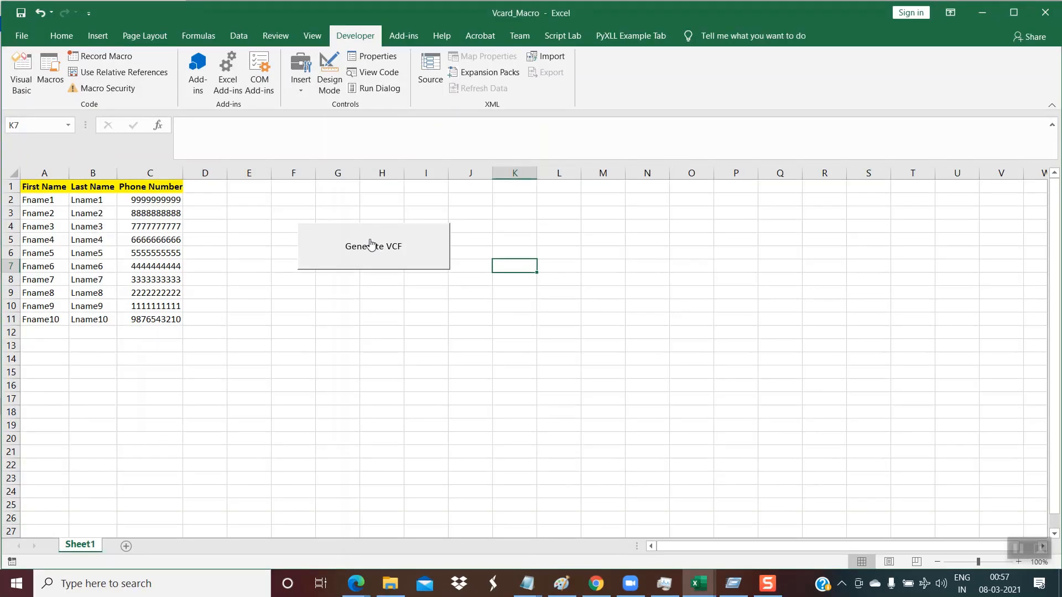
Run Generate VCF to export the contacts and acknowledge the 'VCF file created Successfully' message
click(374, 246)
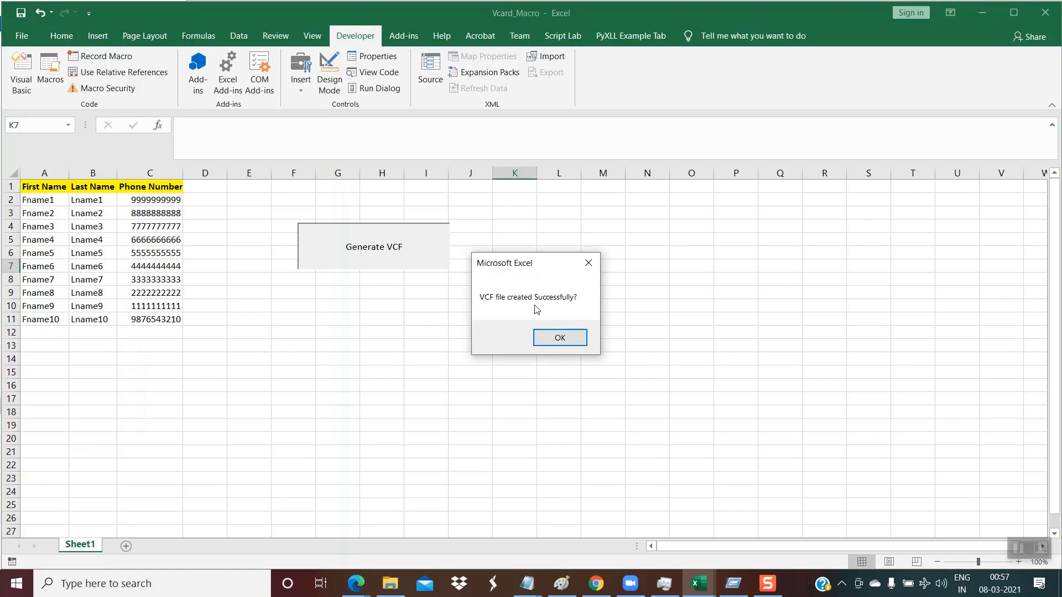
click(560, 339)
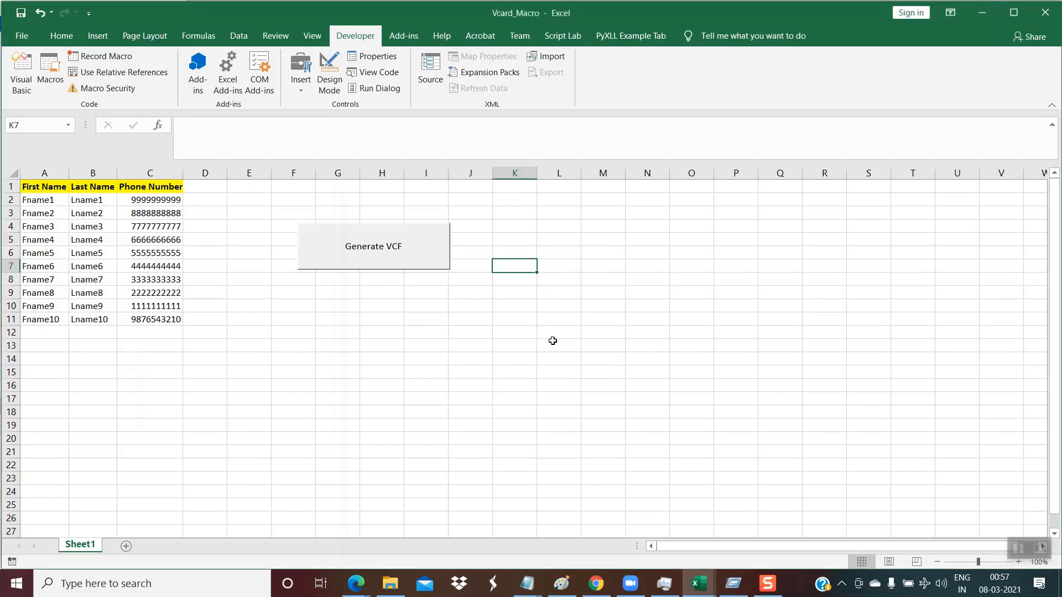
mouse_move(390, 583)
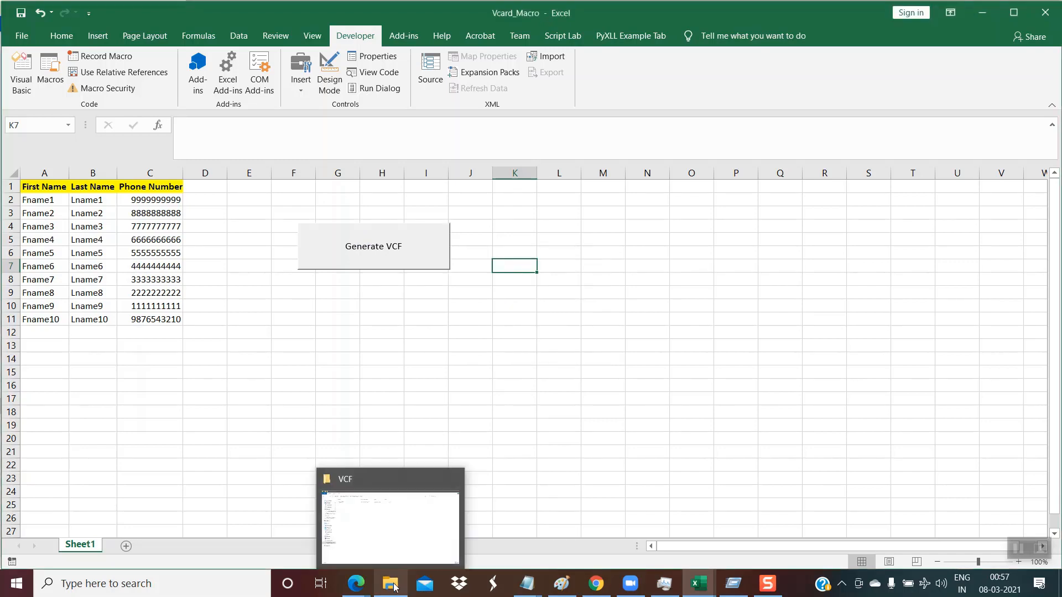
In the VCF folder, select the new testVCF file and show its right-click actions
click(389, 529)
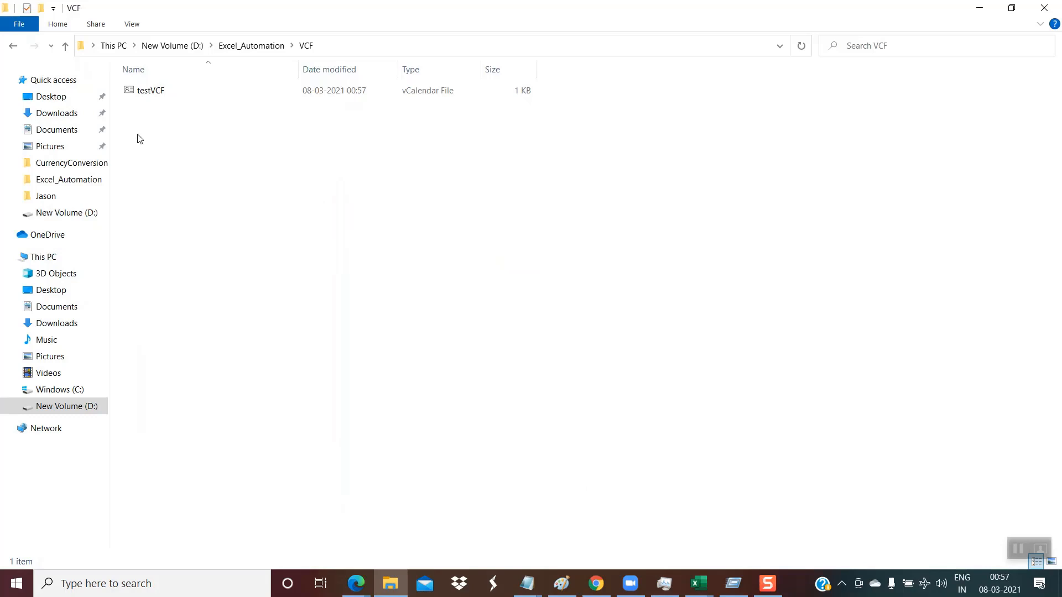
click(151, 89)
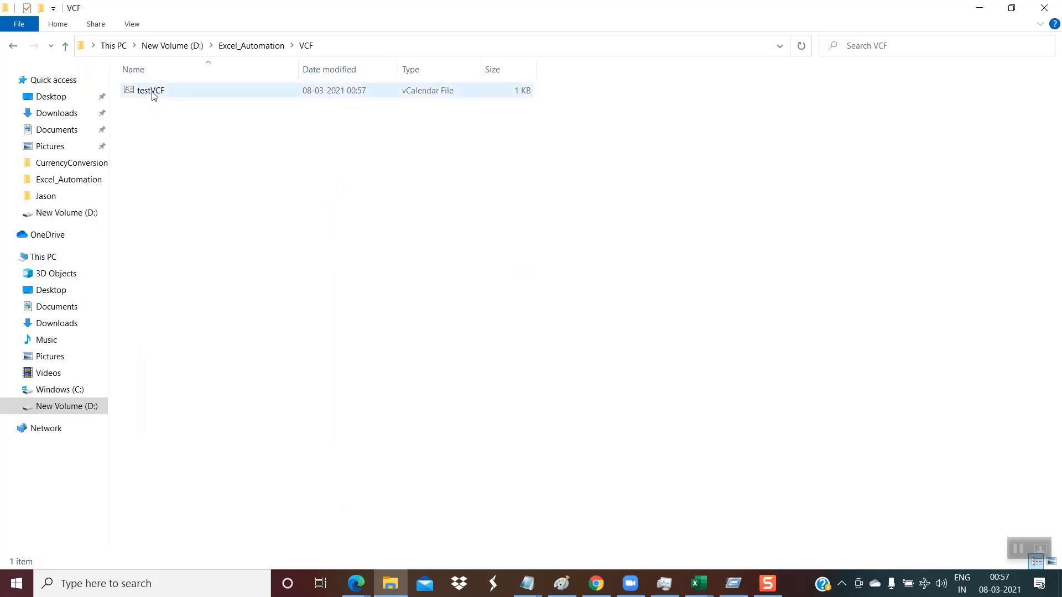
click(150, 90)
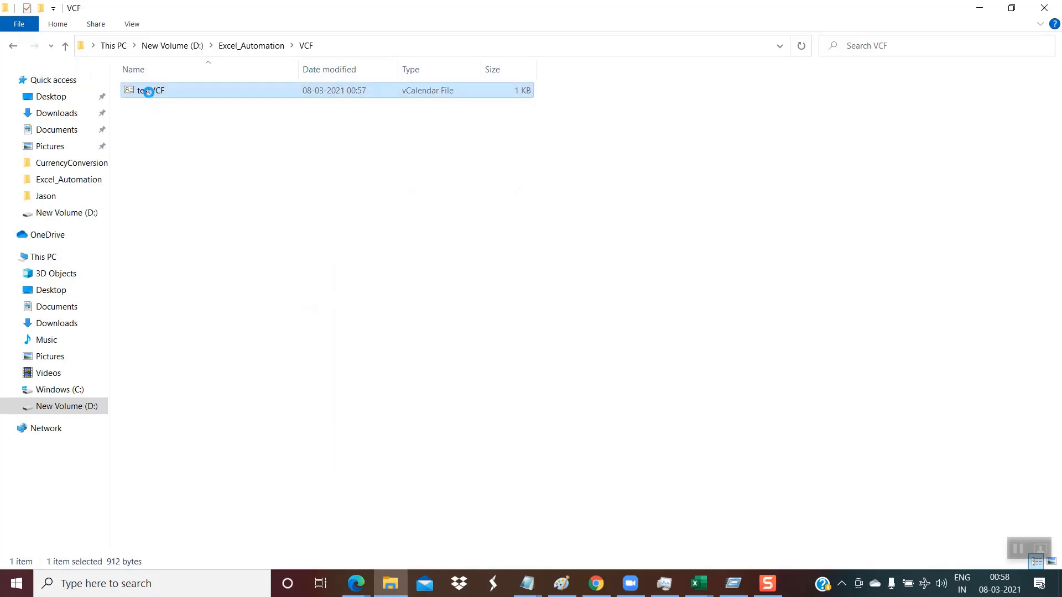
right_click(150, 89)
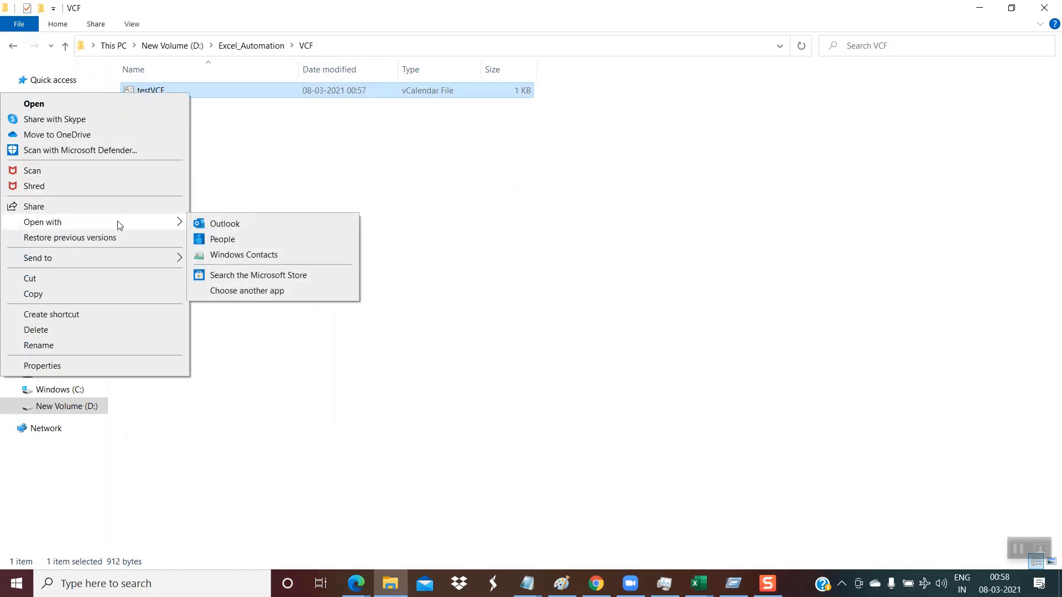
mouse_move(243, 254)
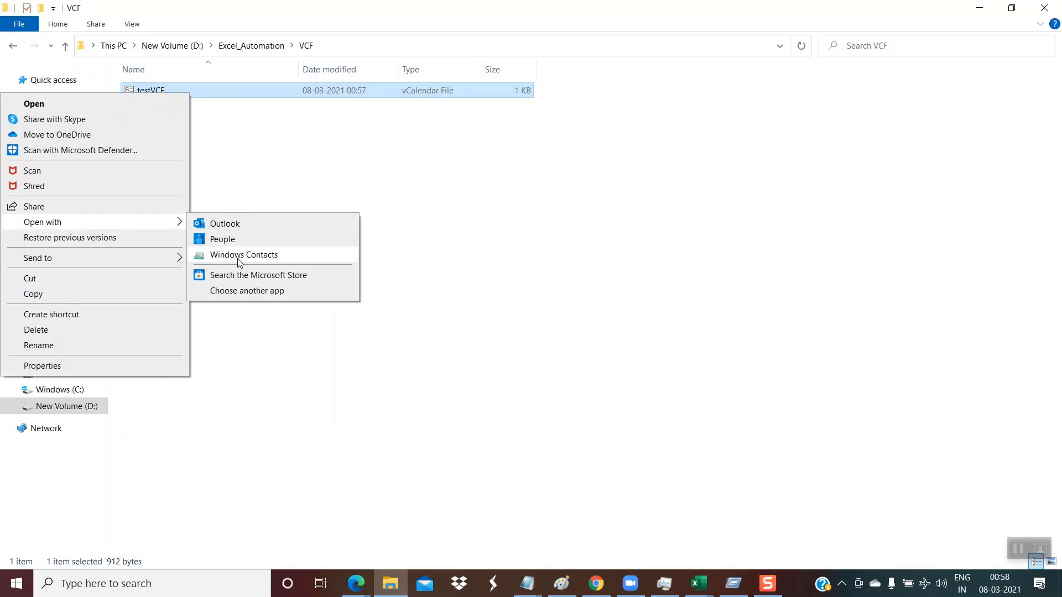
click(243, 255)
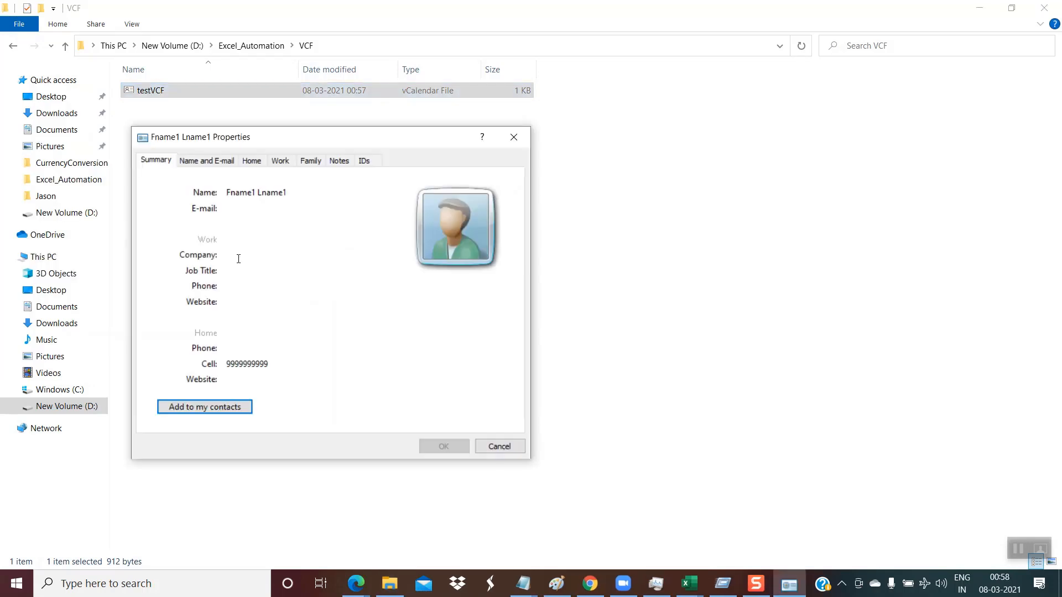
mouse_move(240, 195)
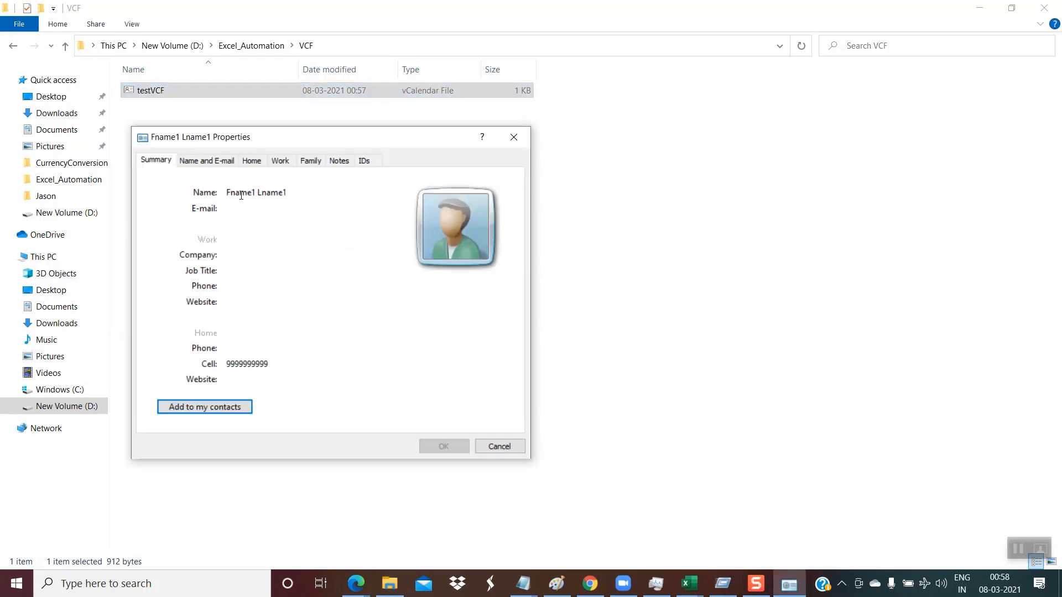
mouse_move(277, 359)
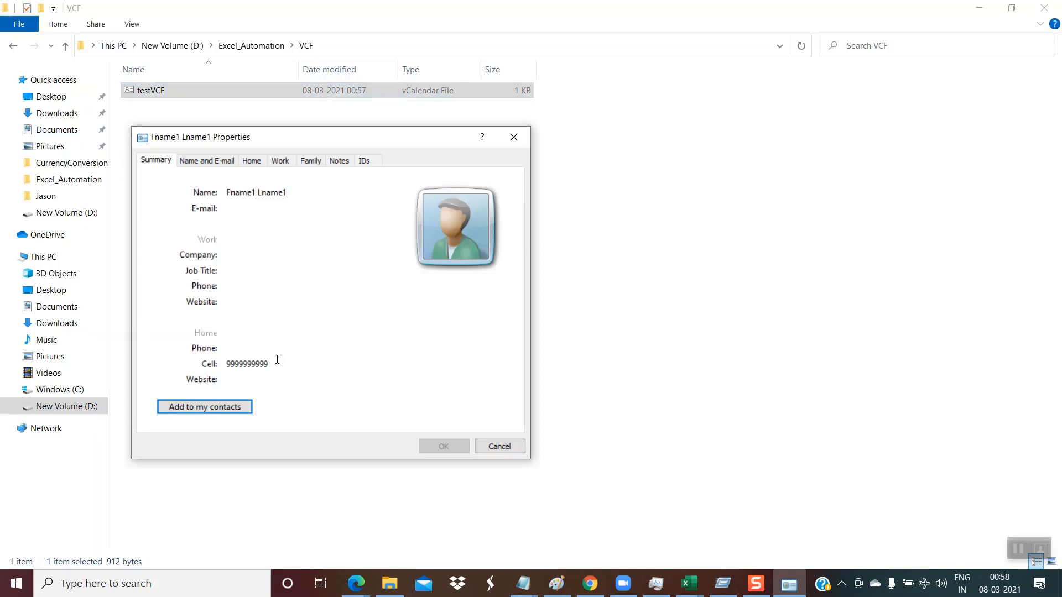
mouse_move(499, 446)
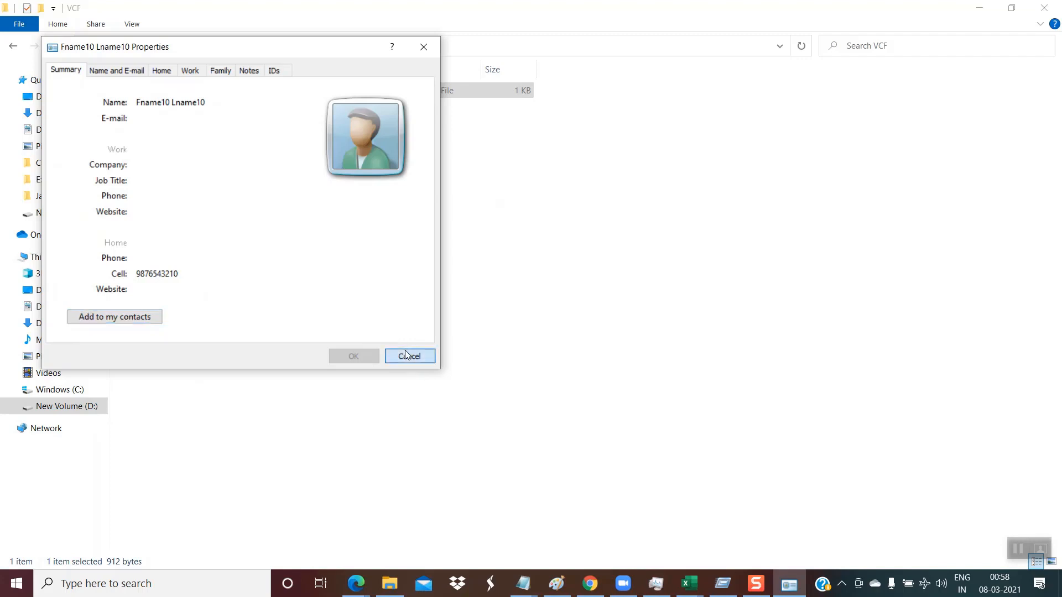
click(409, 357)
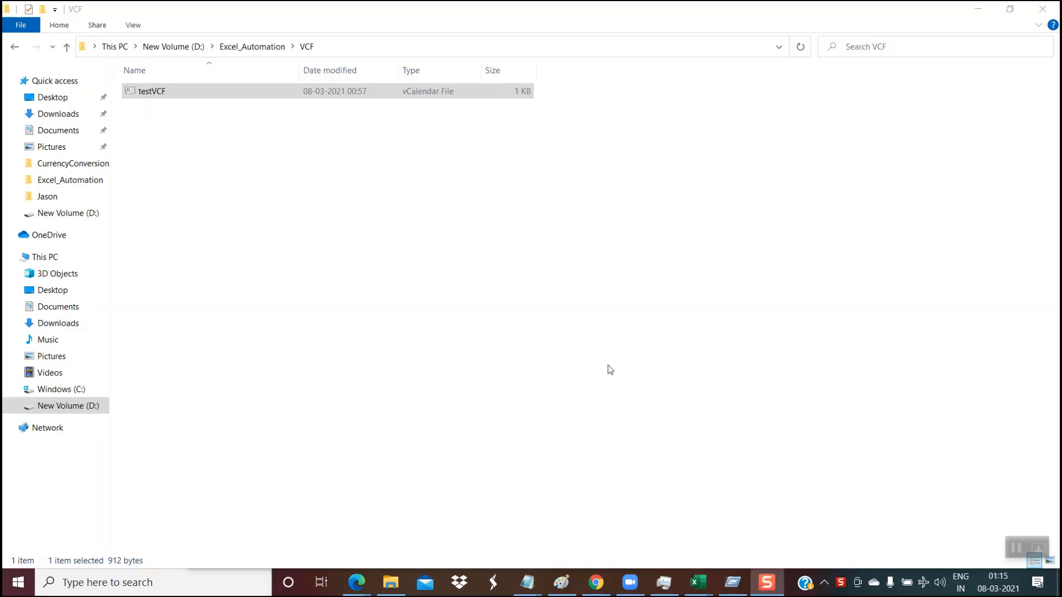
mouse_move(697, 583)
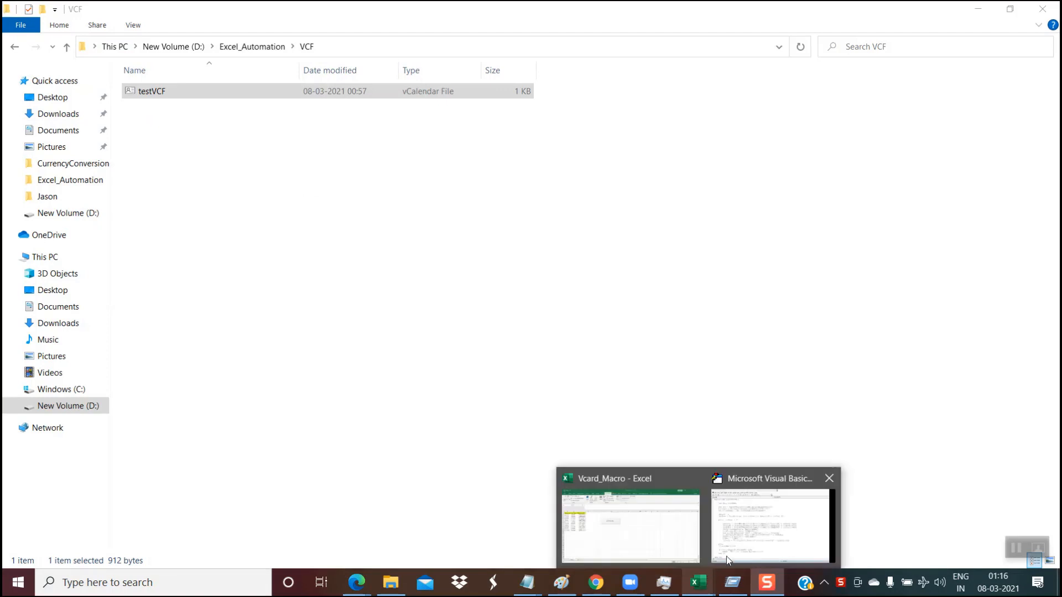
Show the exportToVCF subroutine in Module2 of Vcard_Macro.xlsm in the VBA editor
click(771, 524)
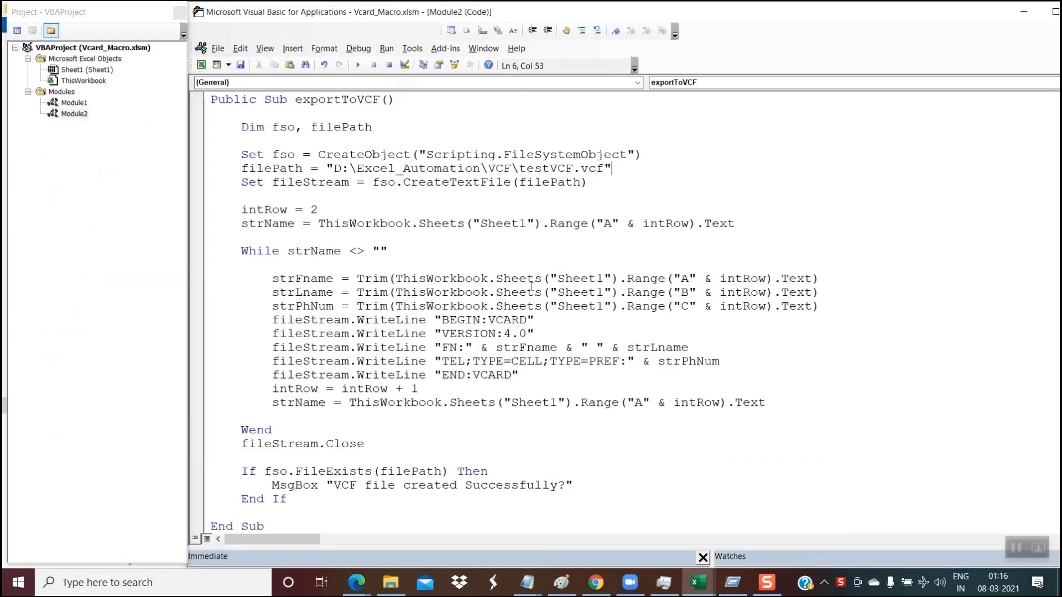
mouse_move(262, 115)
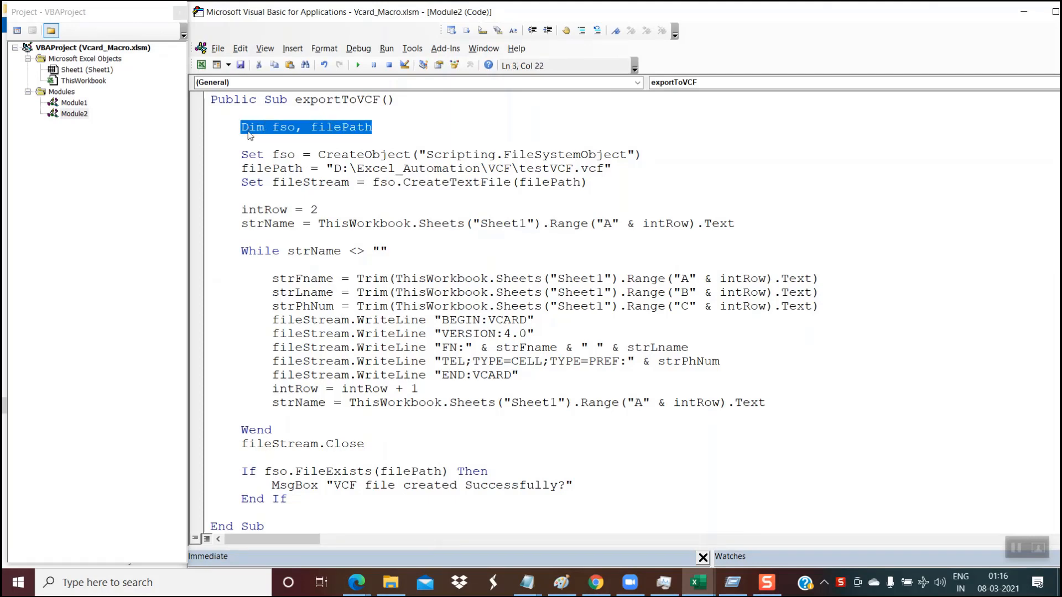
click(381, 222)
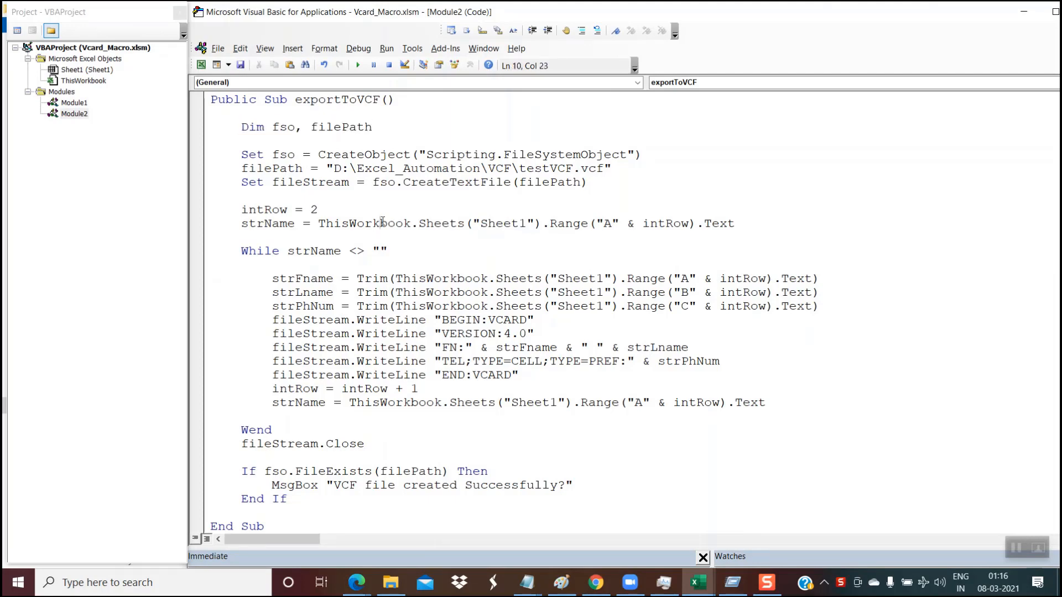
mouse_move(317, 154)
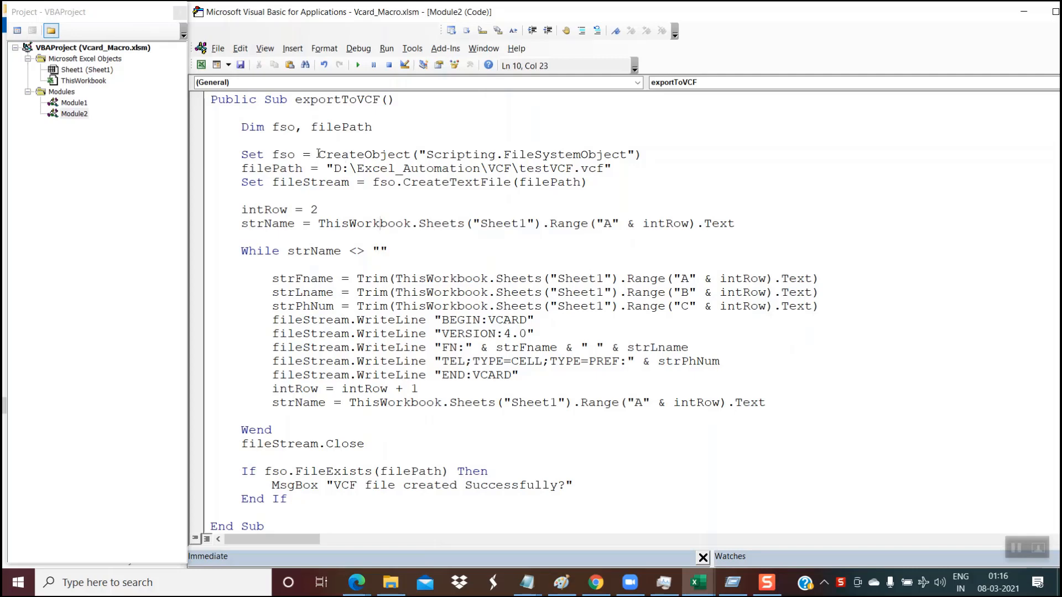
mouse_move(538, 201)
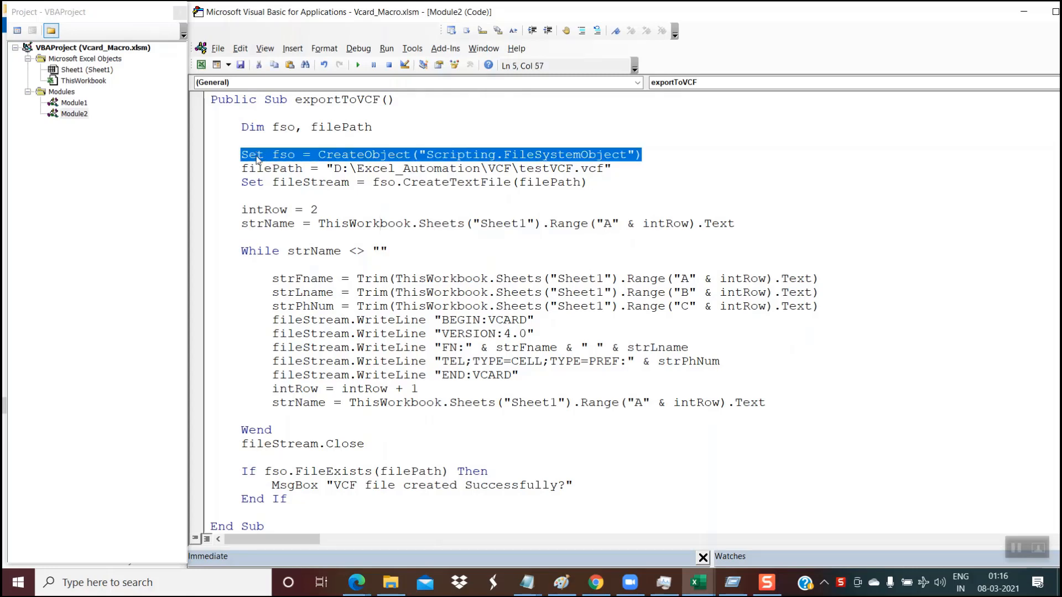
mouse_move(533, 210)
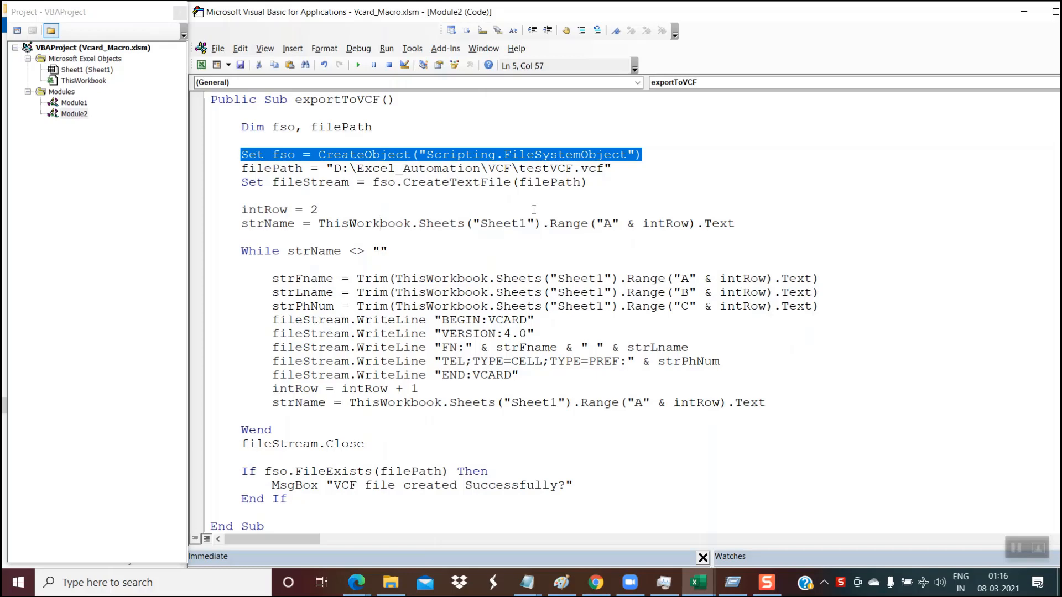
mouse_move(559, 204)
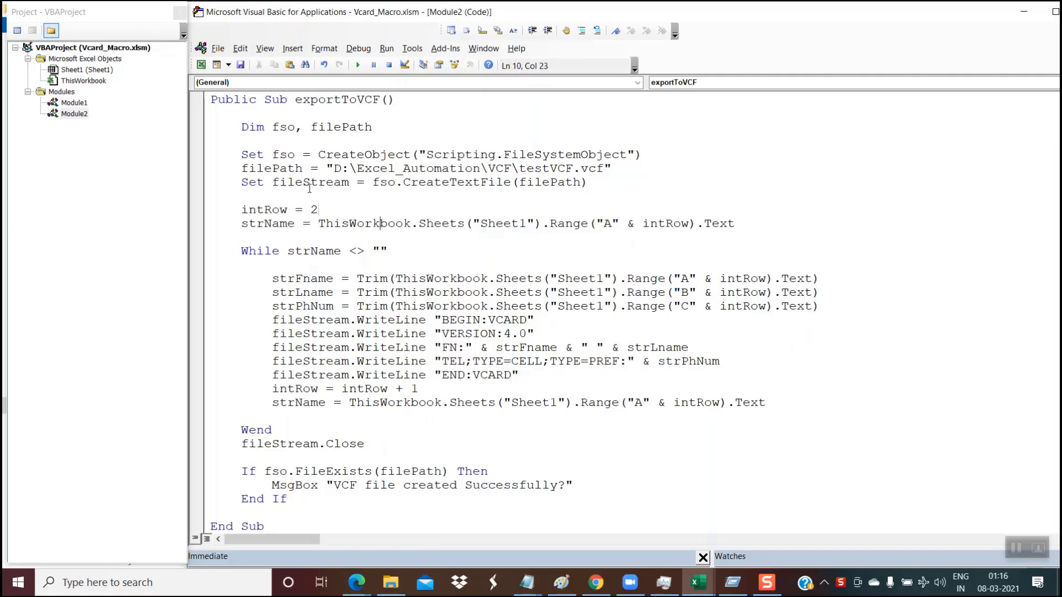
double_click(271, 168)
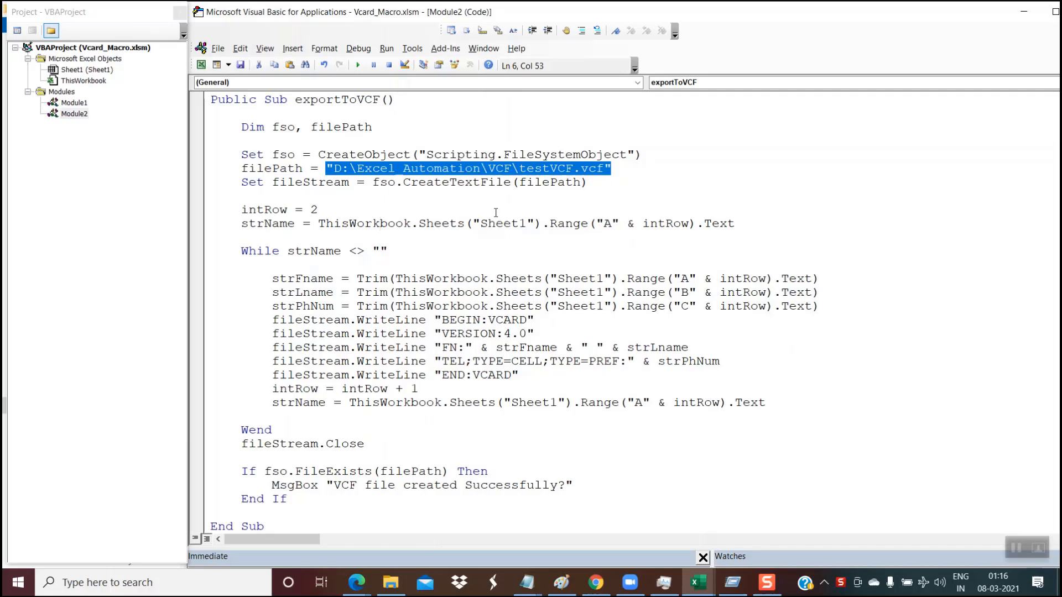
mouse_move(389, 583)
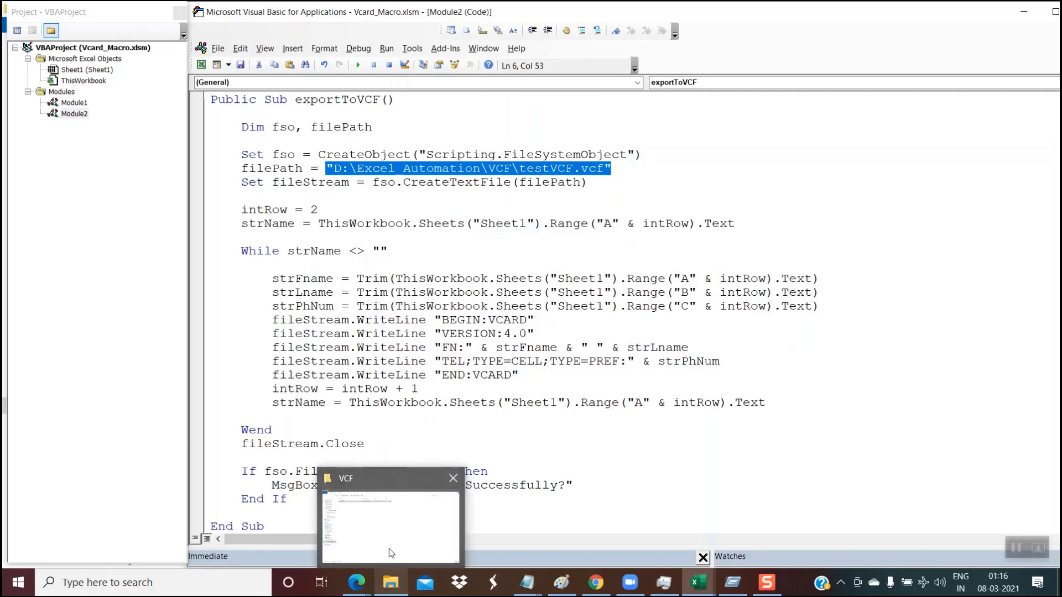
click(389, 525)
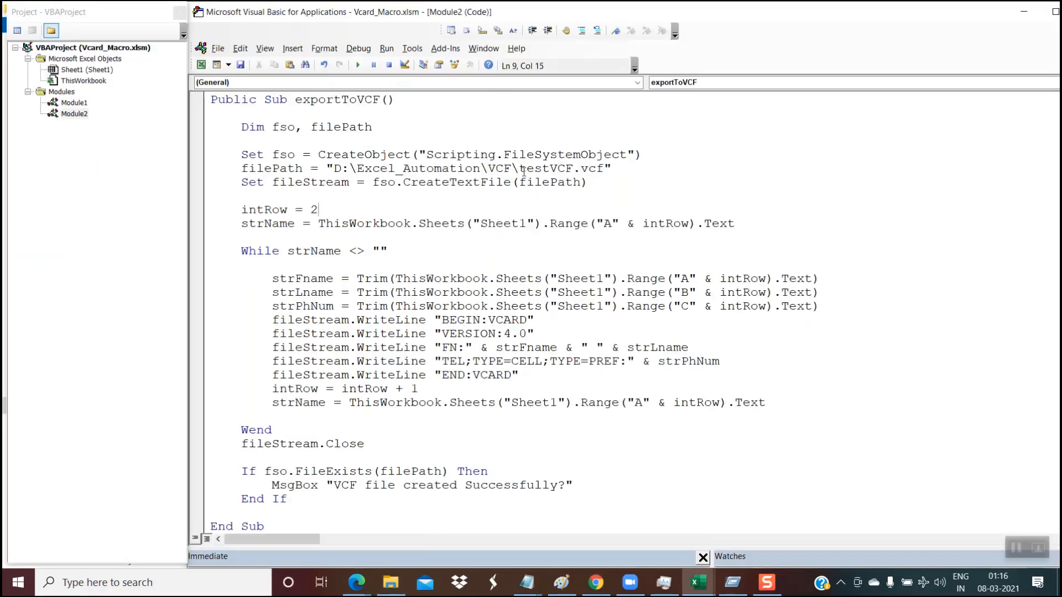
double_click(564, 168)
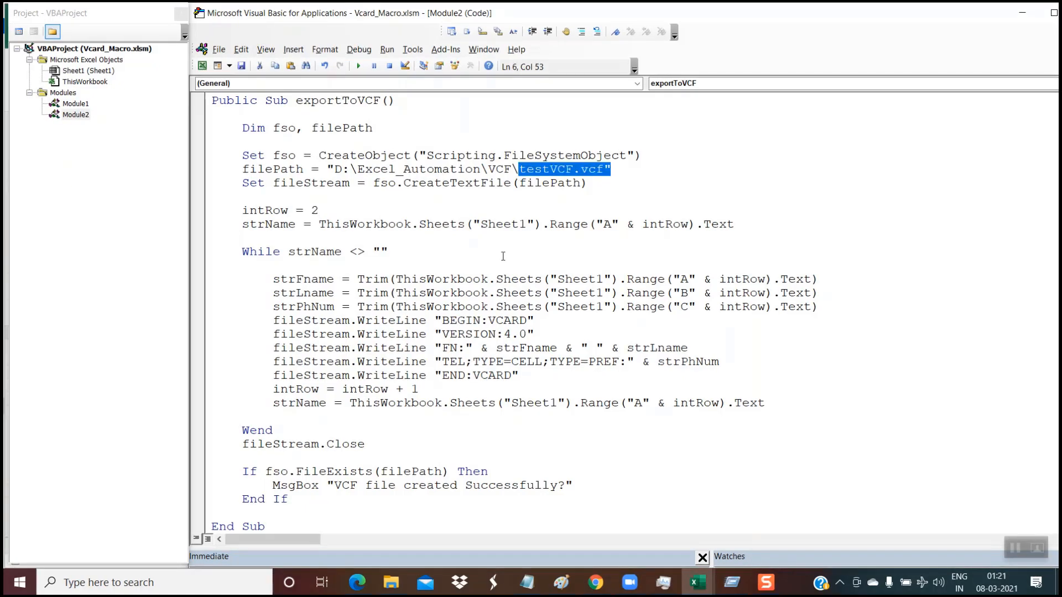
click(246, 182)
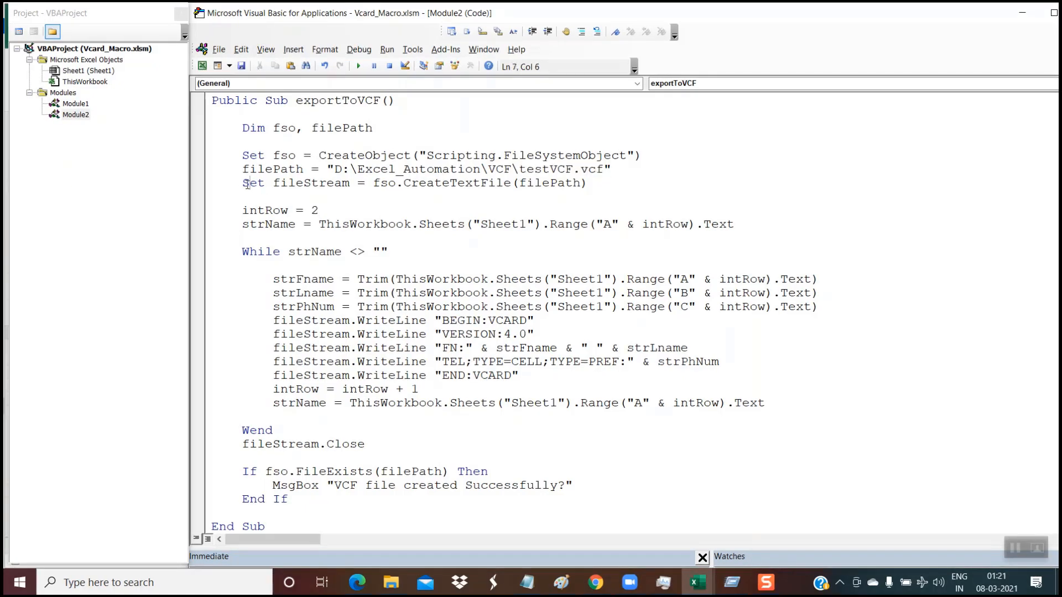
double_click(310, 182)
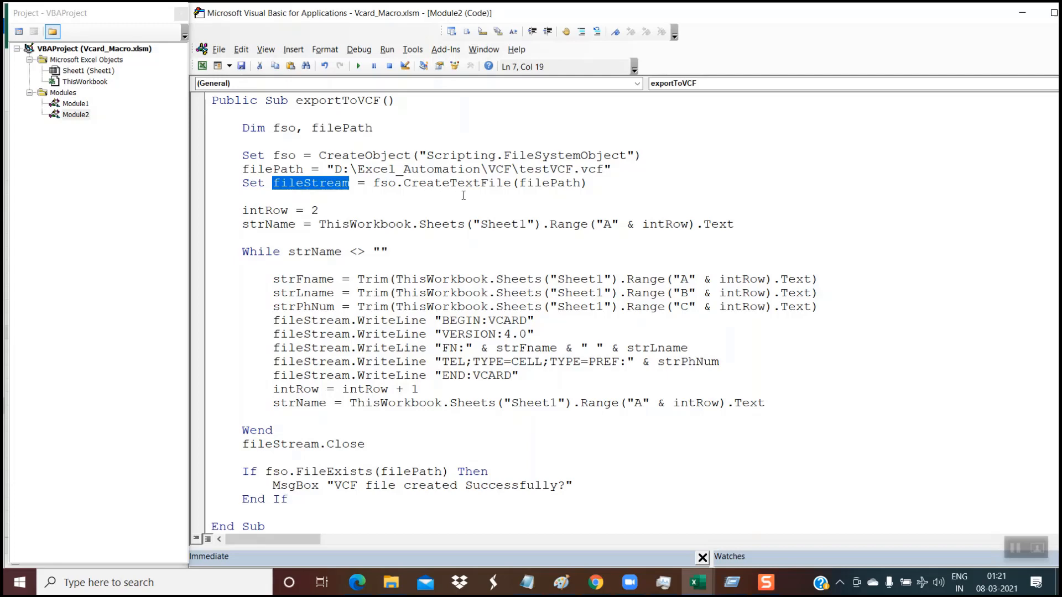
double_click(283, 155)
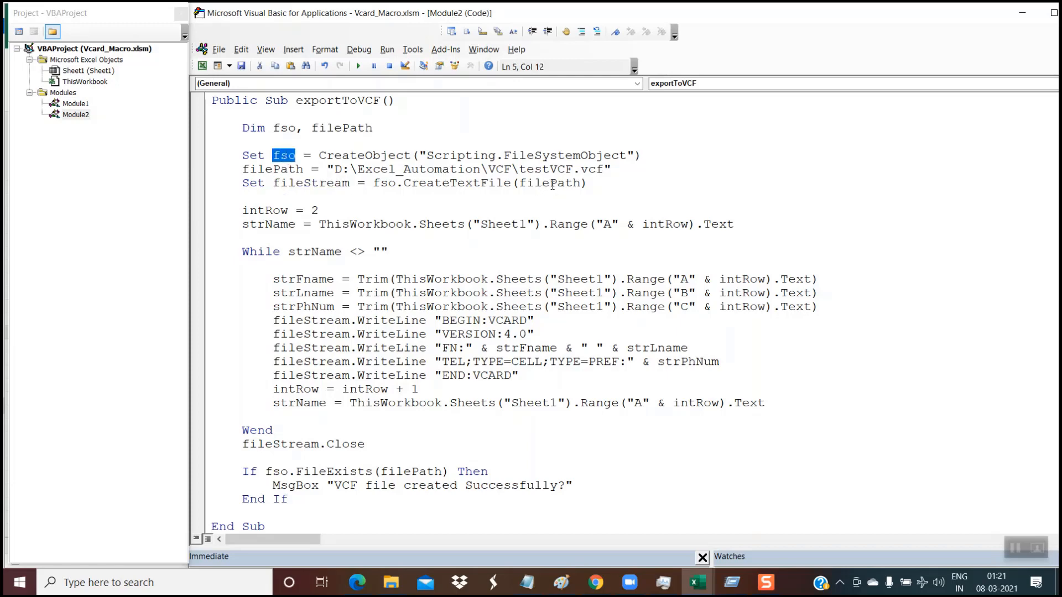
double_click(272, 169)
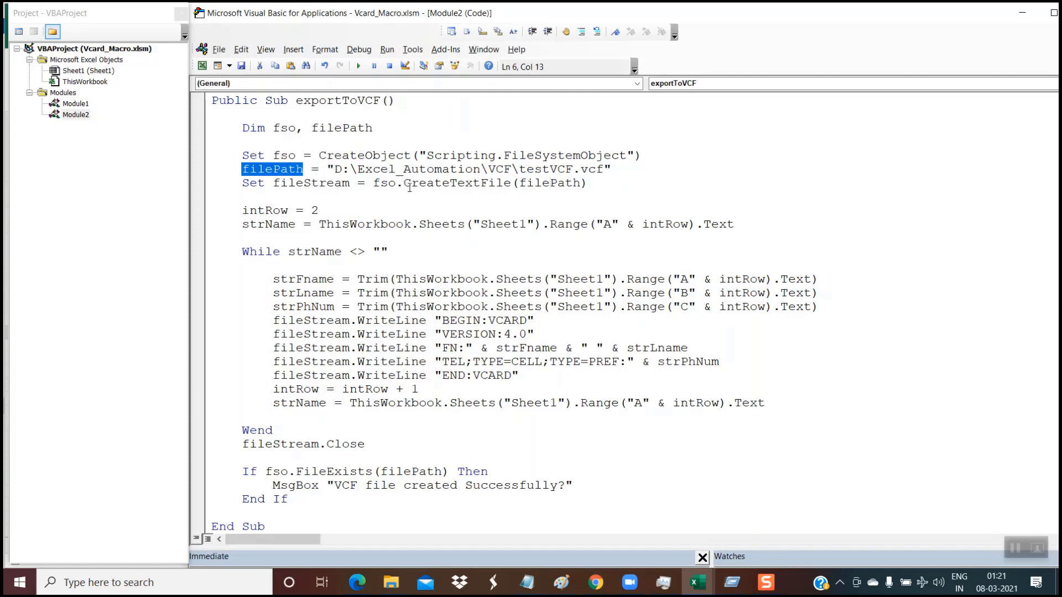
mouse_move(446, 191)
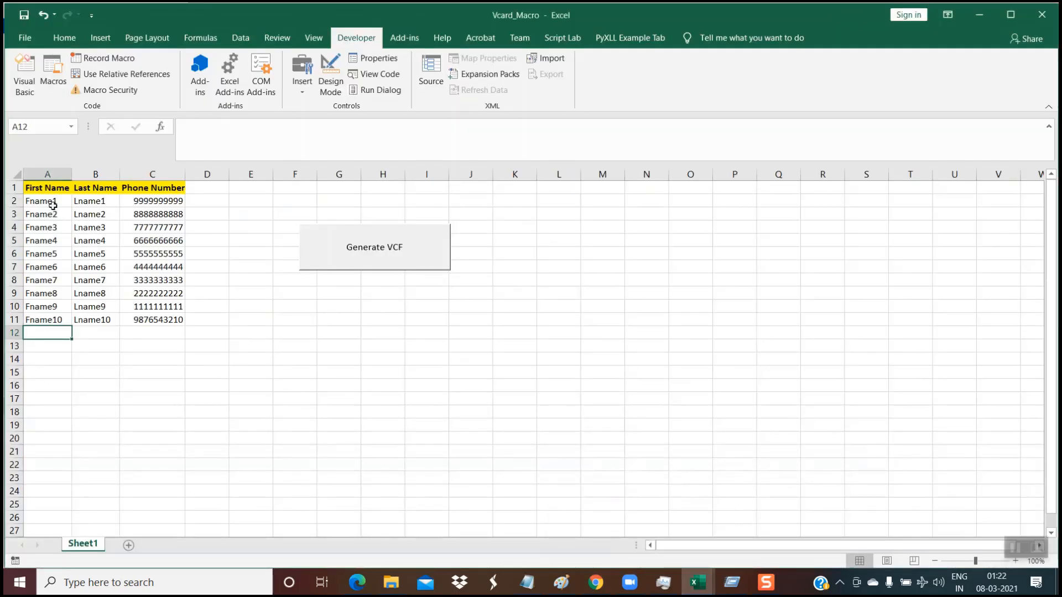
mouse_move(348, 390)
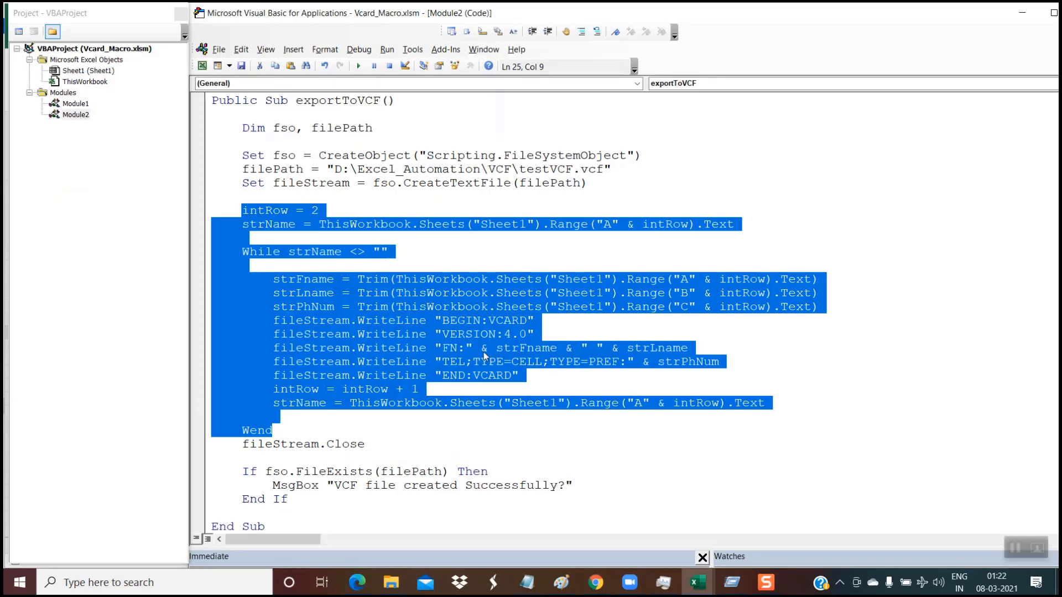
mouse_move(439, 261)
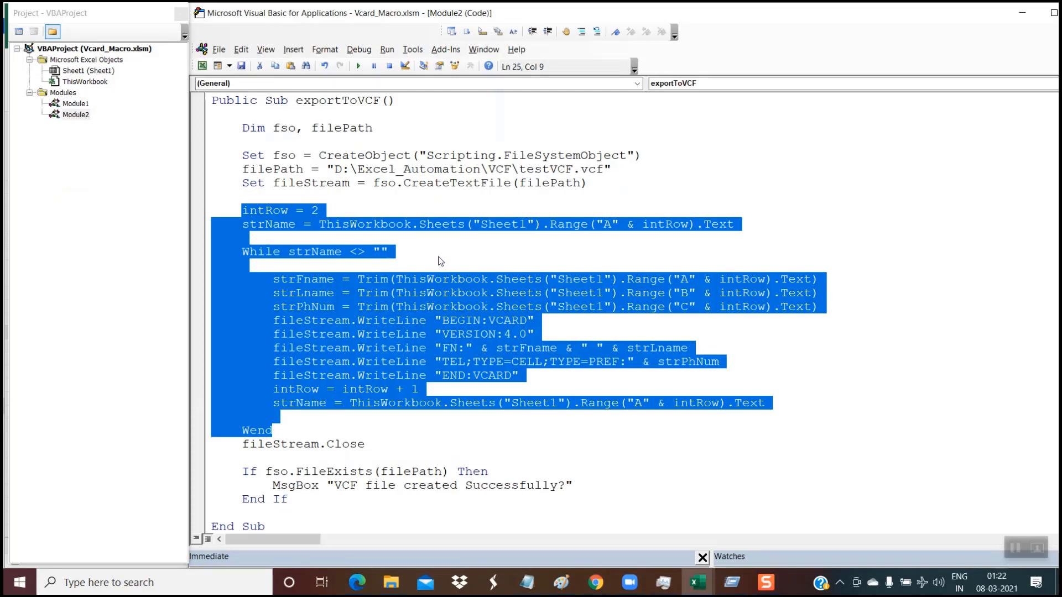
mouse_move(322, 268)
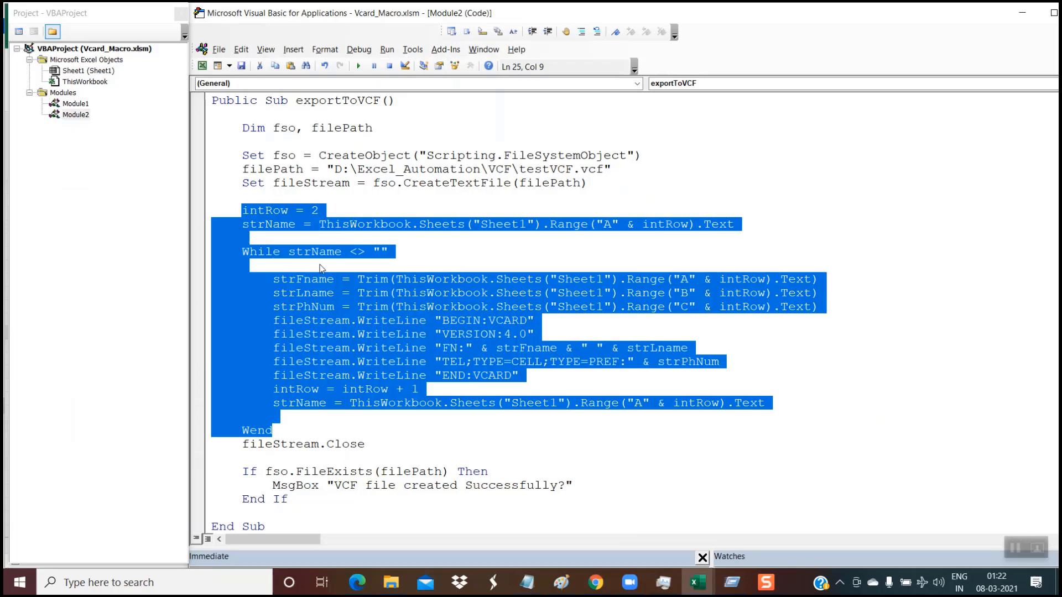
mouse_move(268, 261)
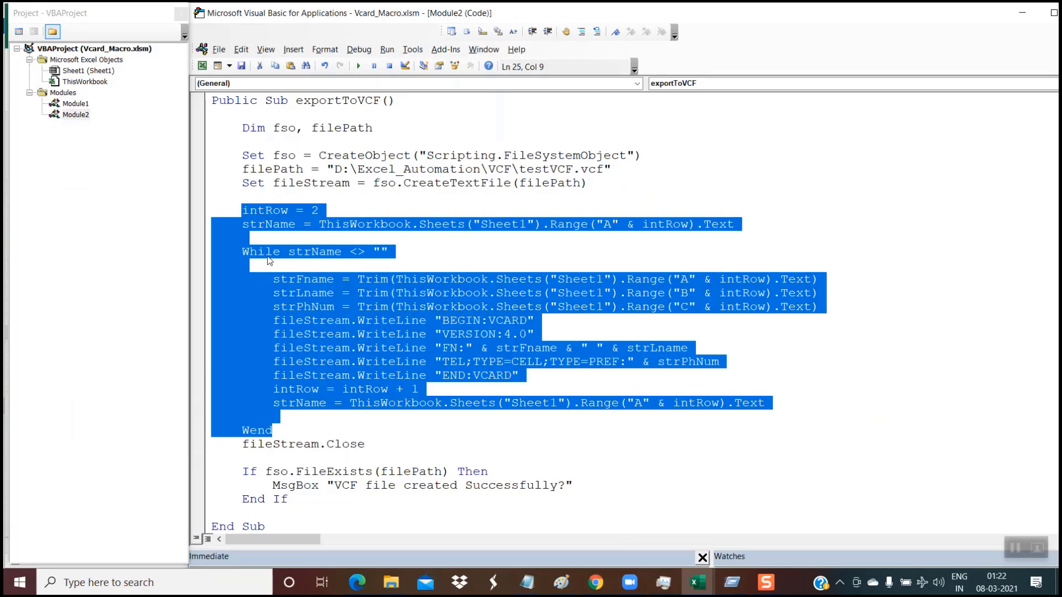
double_click(260, 251)
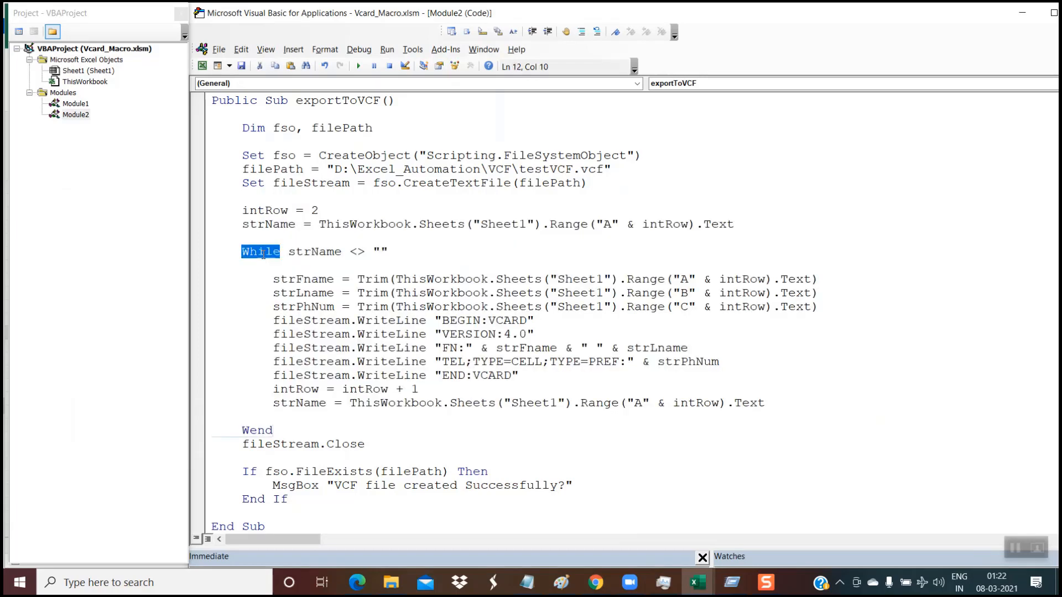
click(337, 413)
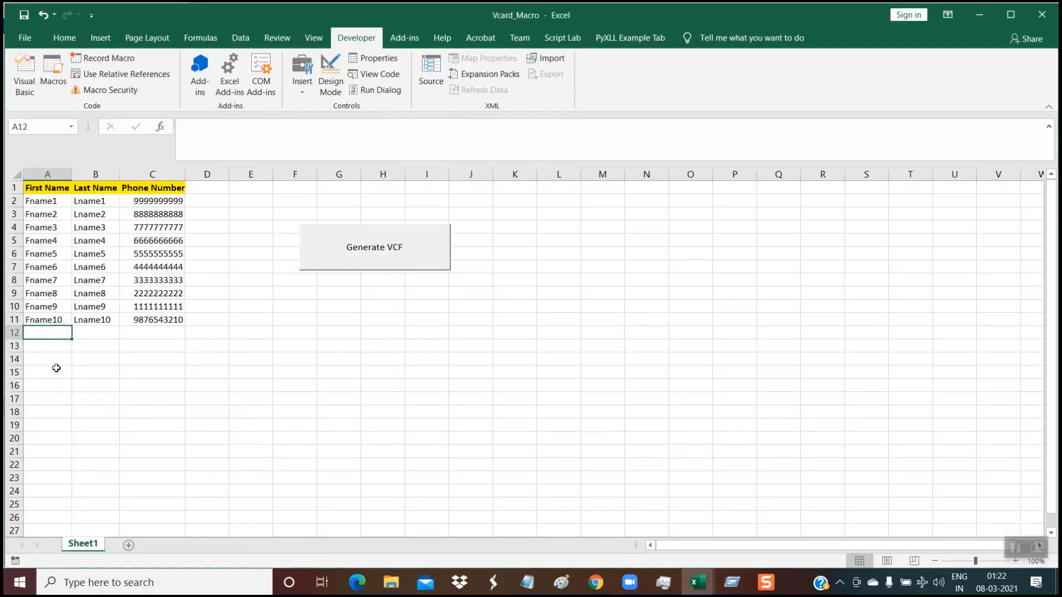
click(47, 371)
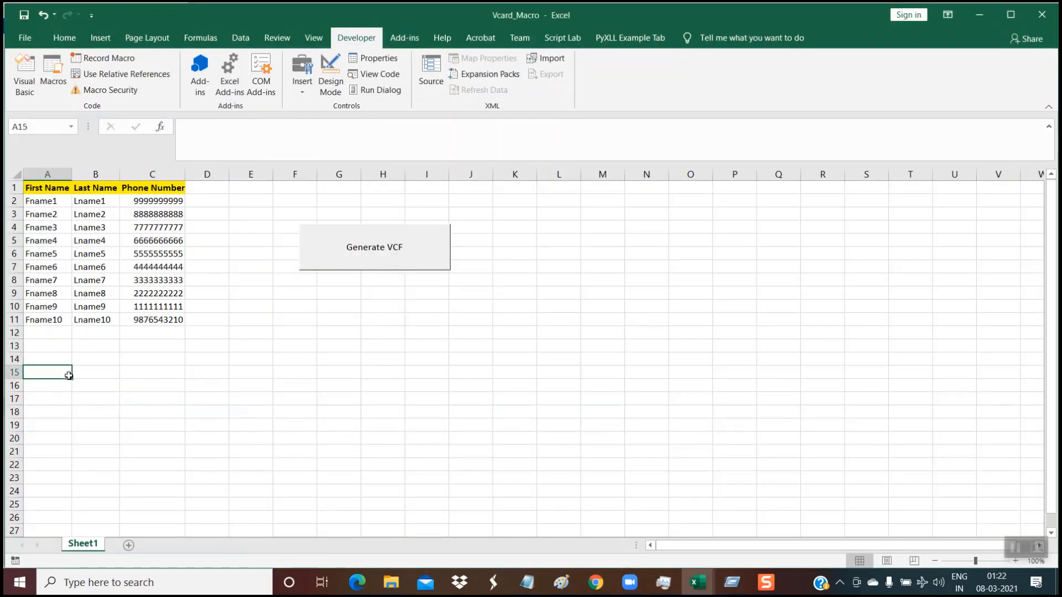
mouse_move(135, 349)
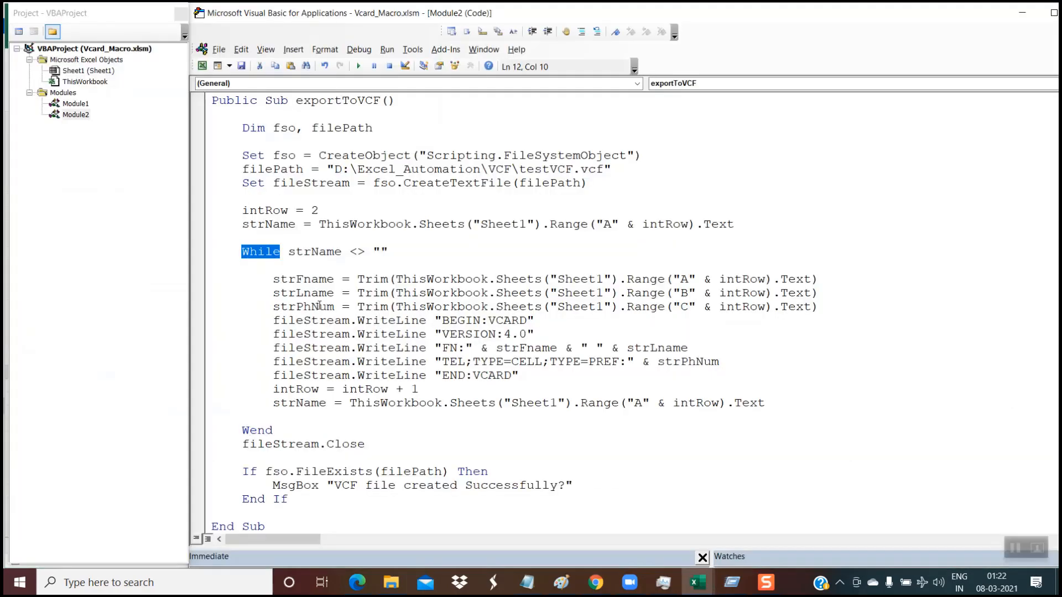
click(263, 445)
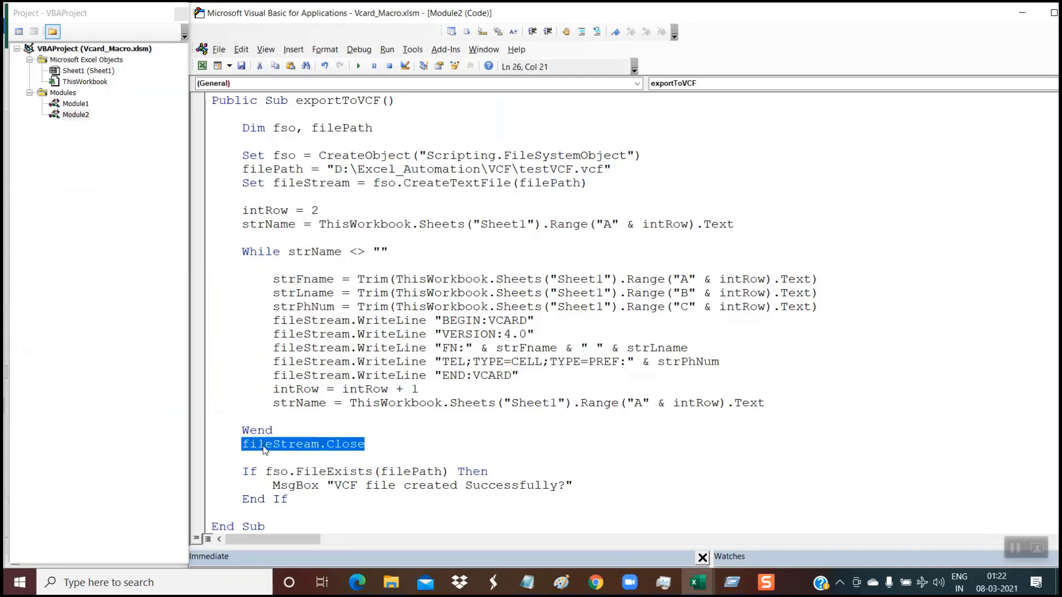
mouse_move(241, 234)
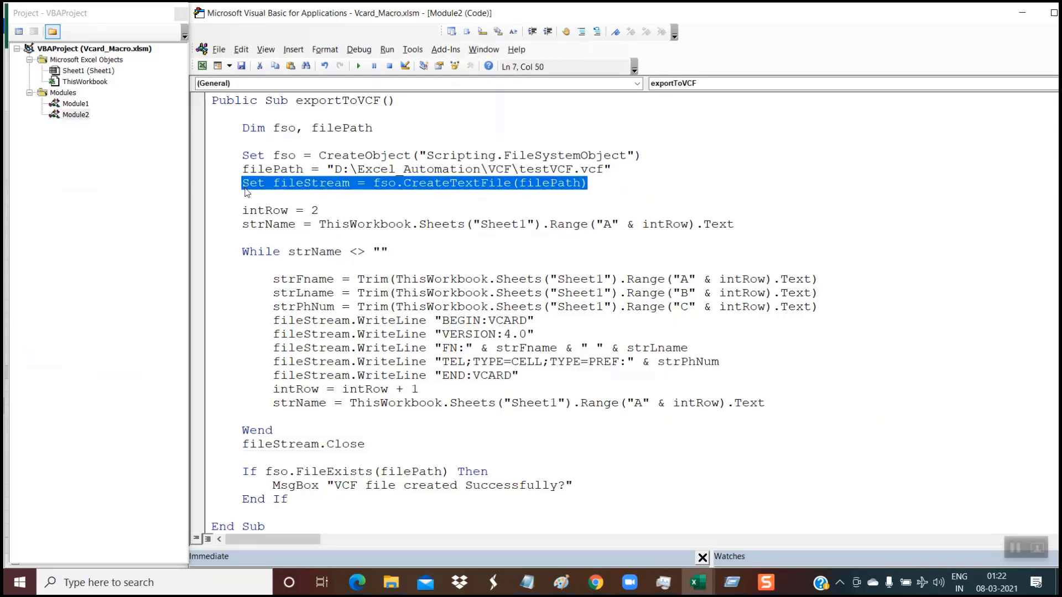
double_click(303, 444)
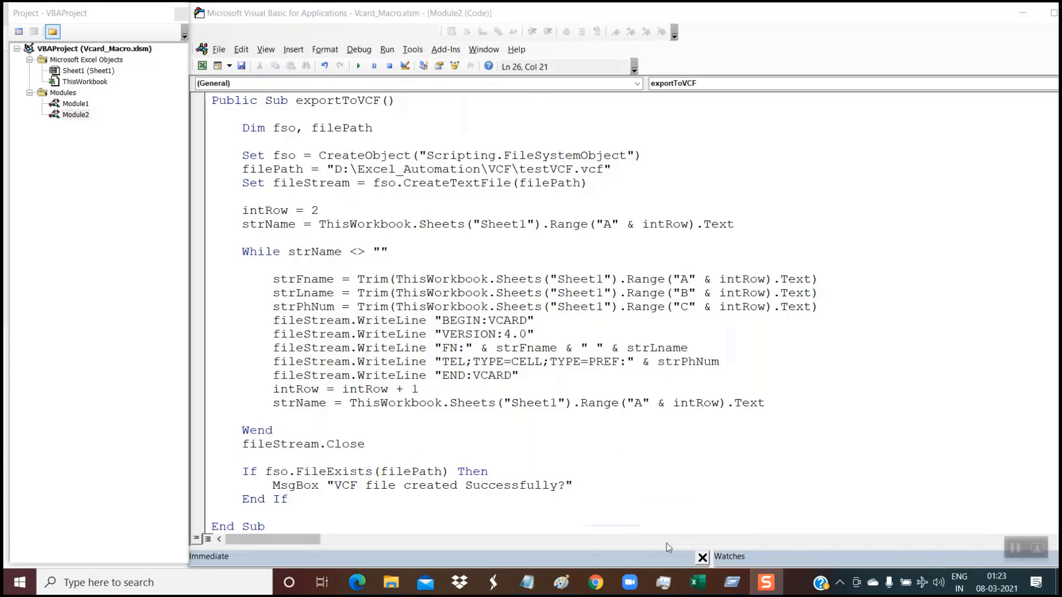
click(594, 583)
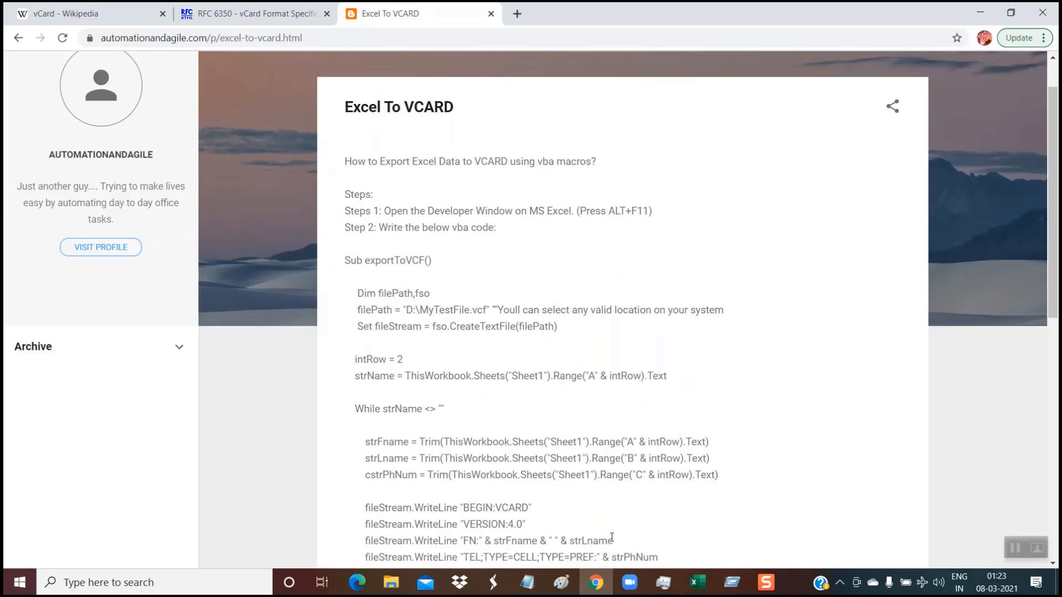
mouse_move(376, 121)
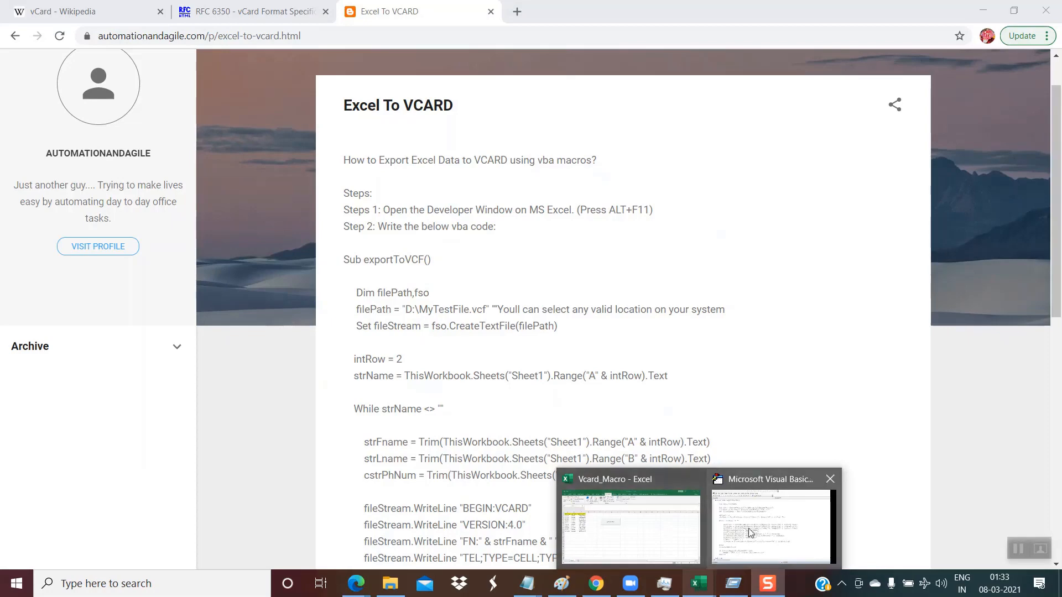
click(772, 524)
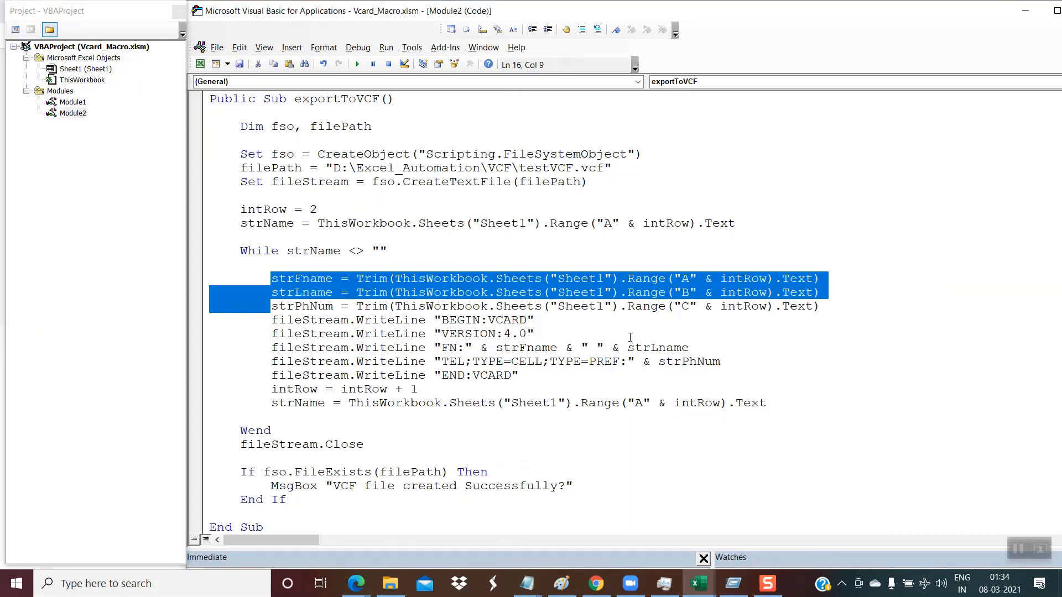
Walk through the fileStream.WriteLine lines down to the END:VCARD line of the loop
click(698, 279)
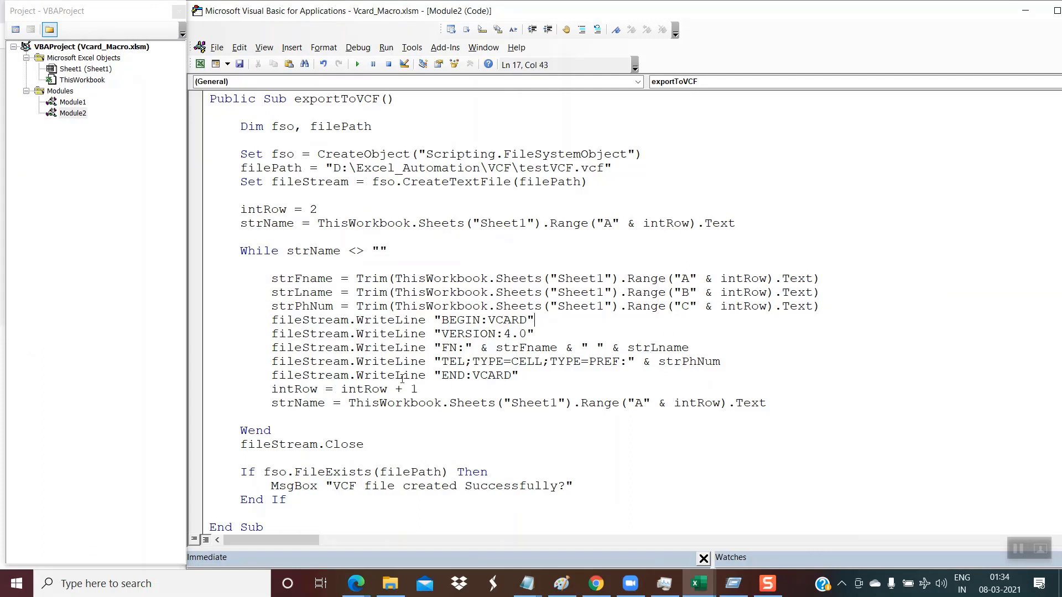
click(271, 320)
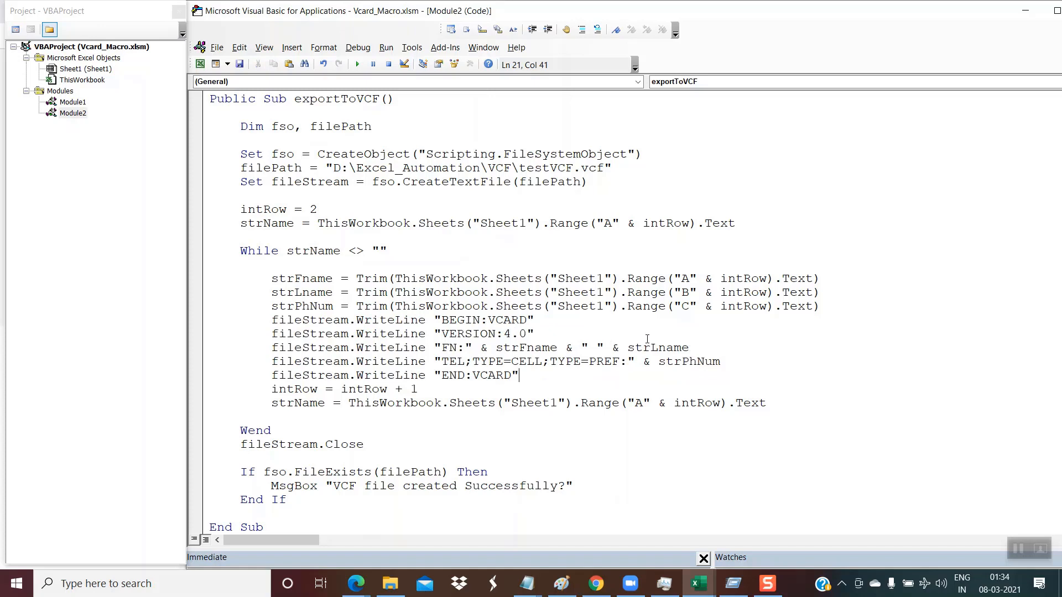
mouse_move(611, 511)
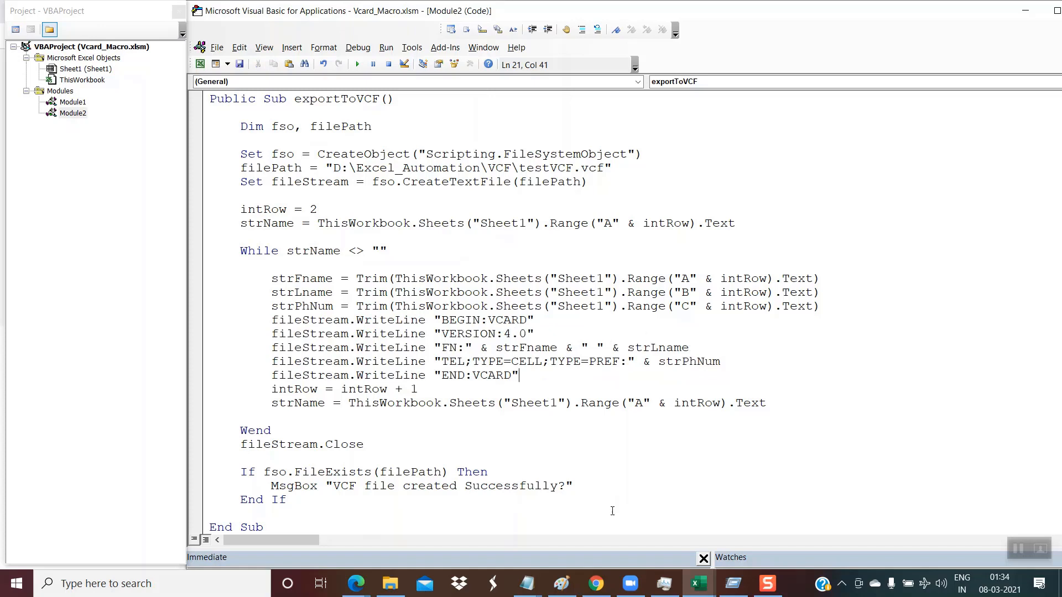
mouse_move(594, 583)
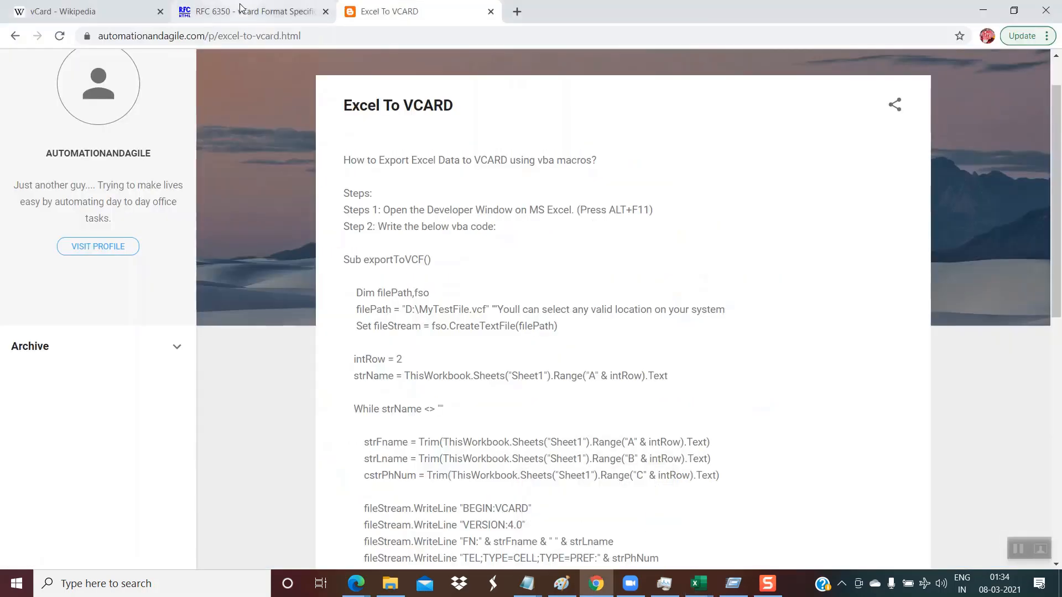
Switch to the RFC 6350 vCard Format Specification tab in Chrome
click(255, 11)
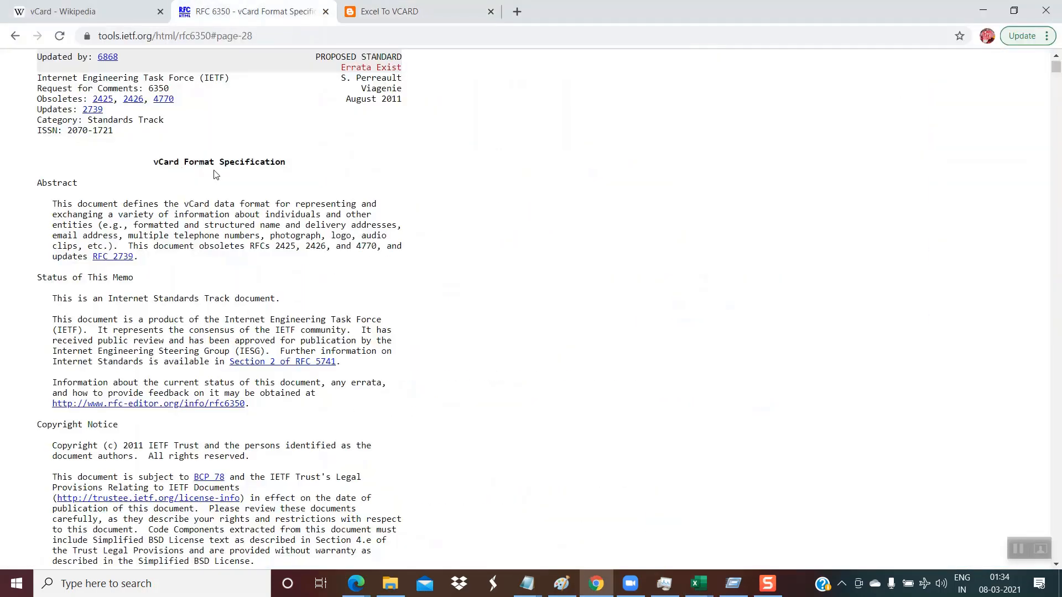
mouse_move(484, 333)
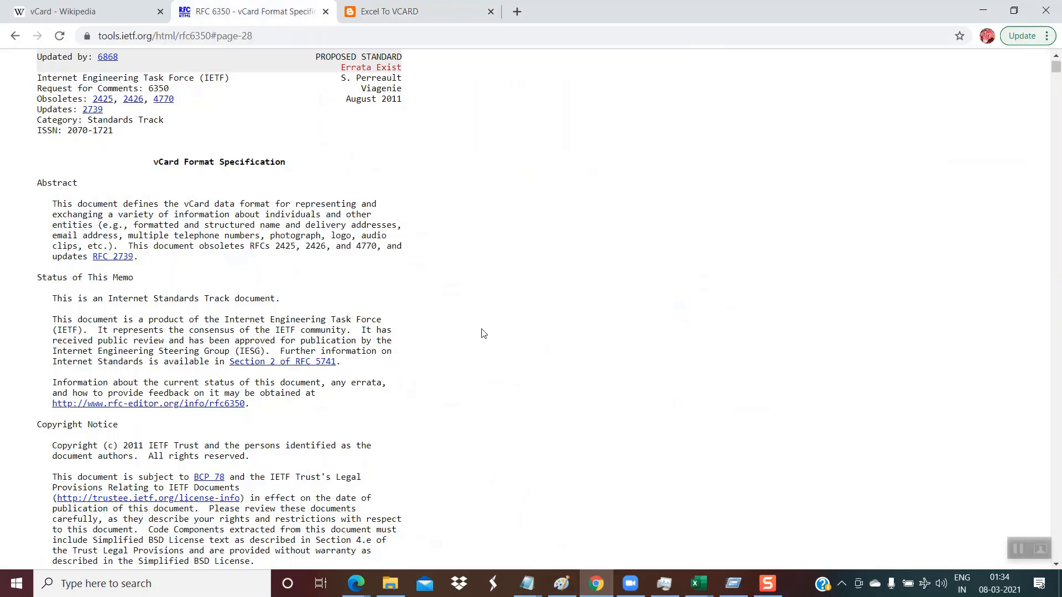
mouse_move(479, 314)
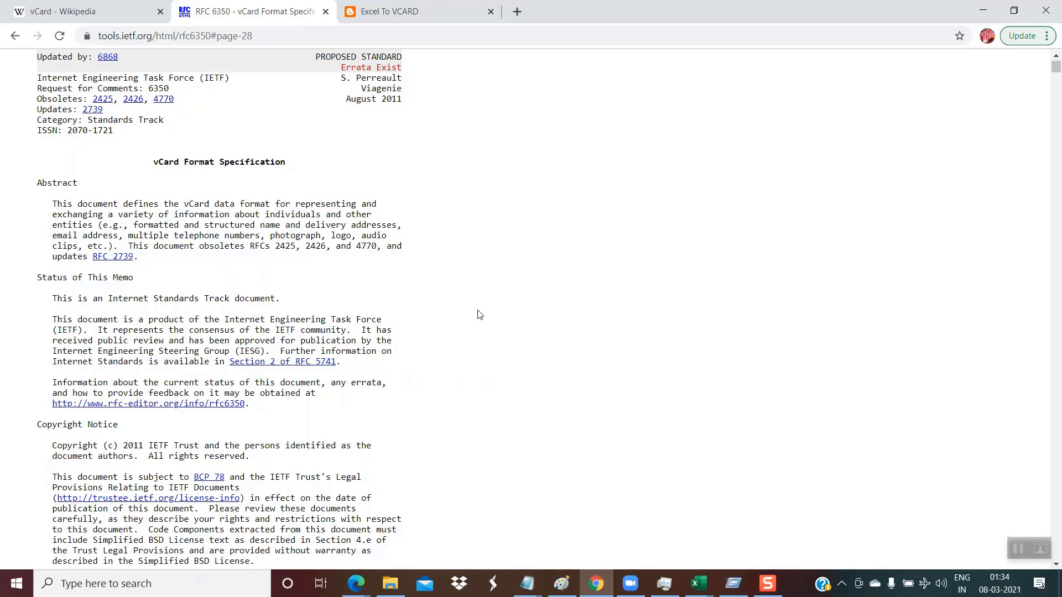
mouse_move(685, 524)
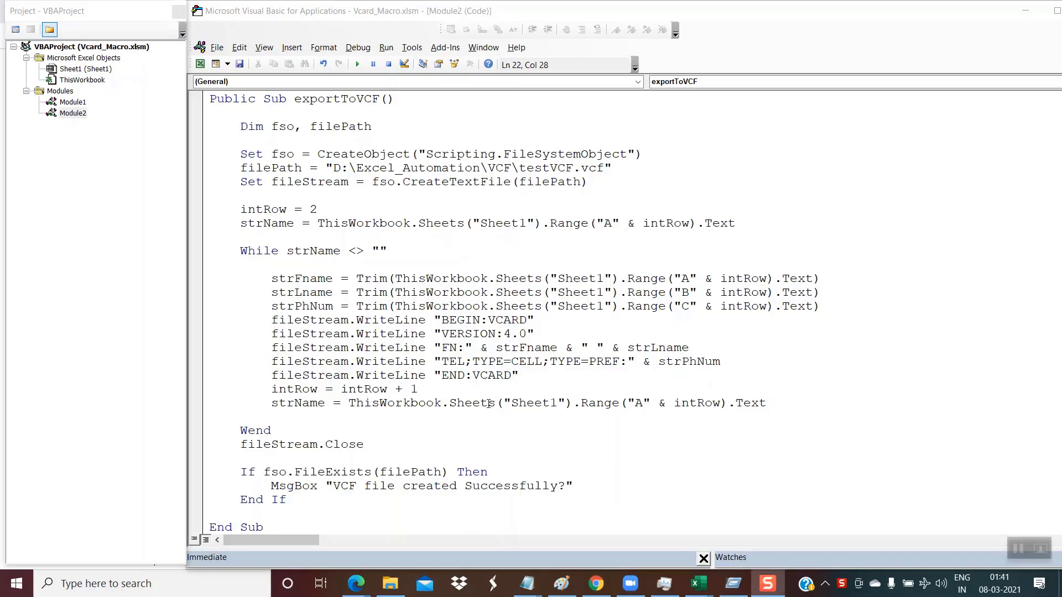
mouse_move(445, 347)
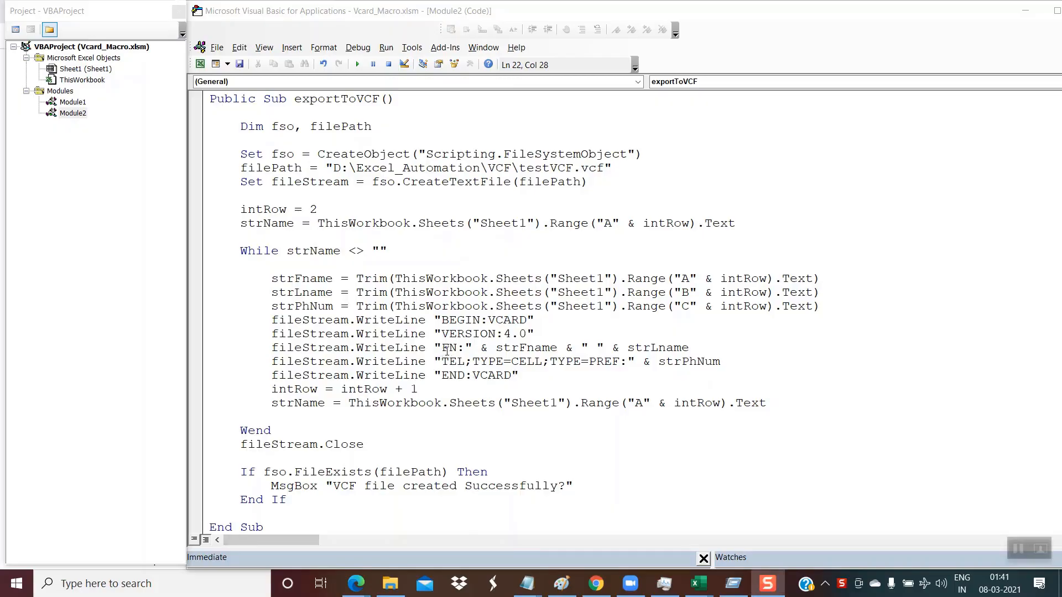
double_click(448, 347)
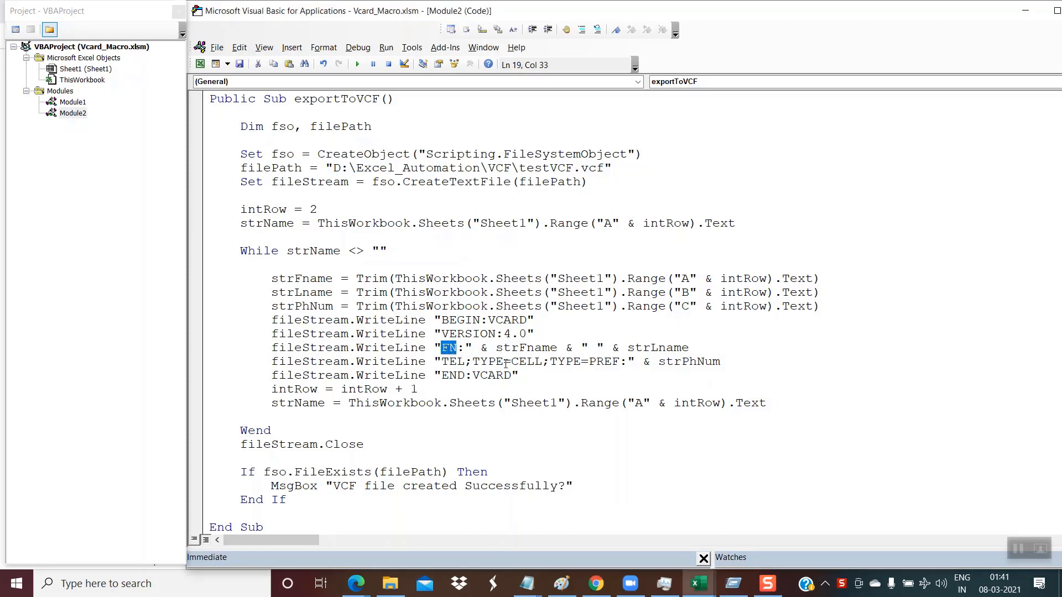
mouse_move(617, 444)
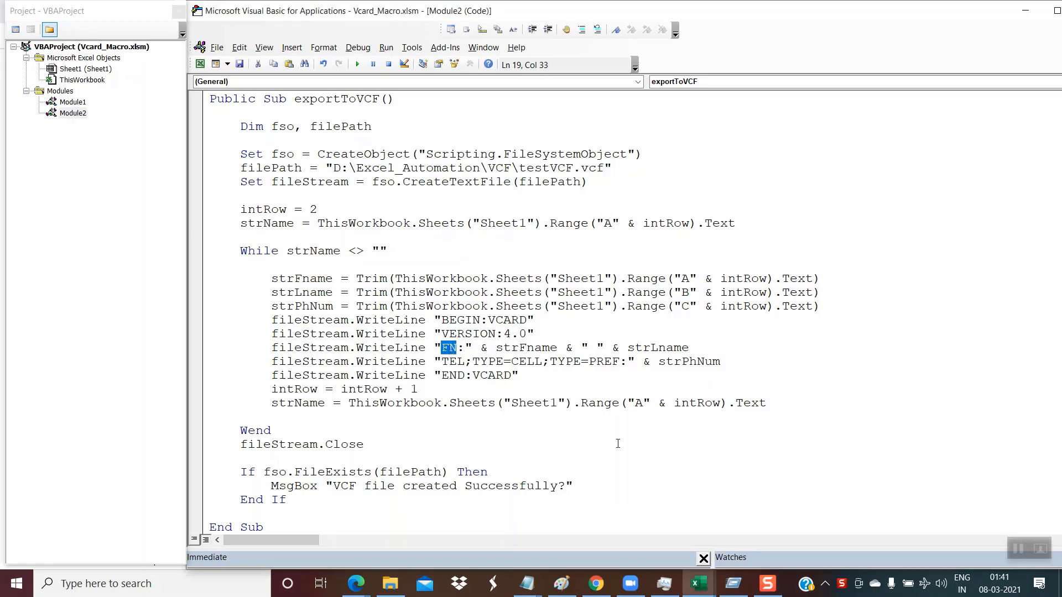
mouse_move(595, 583)
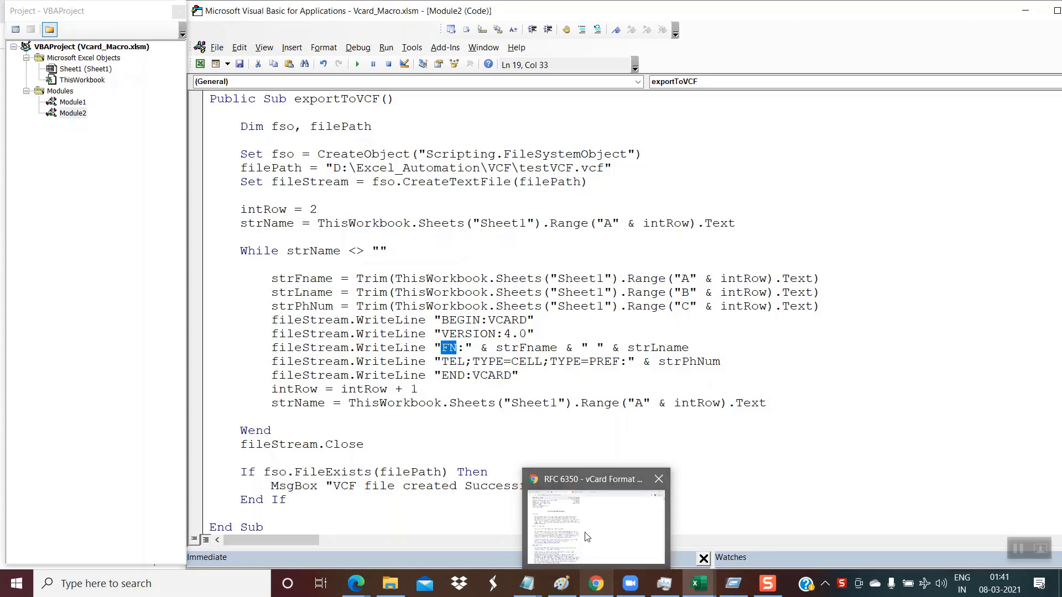
Return to RFC 6350 and scroll through the FN and N property sections 6.2.1–6.2.2
click(595, 518)
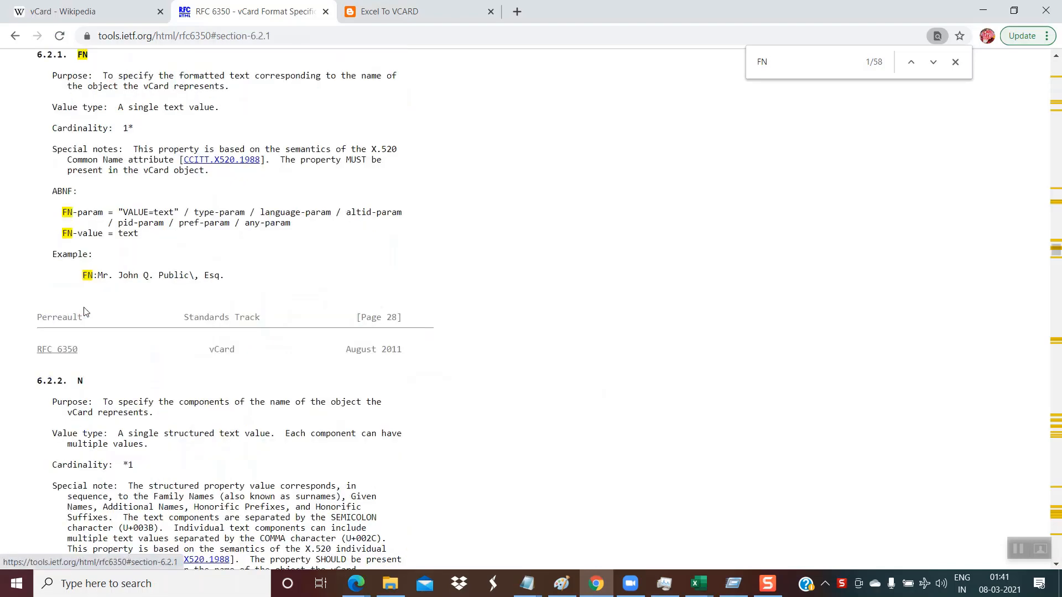
mouse_move(98, 287)
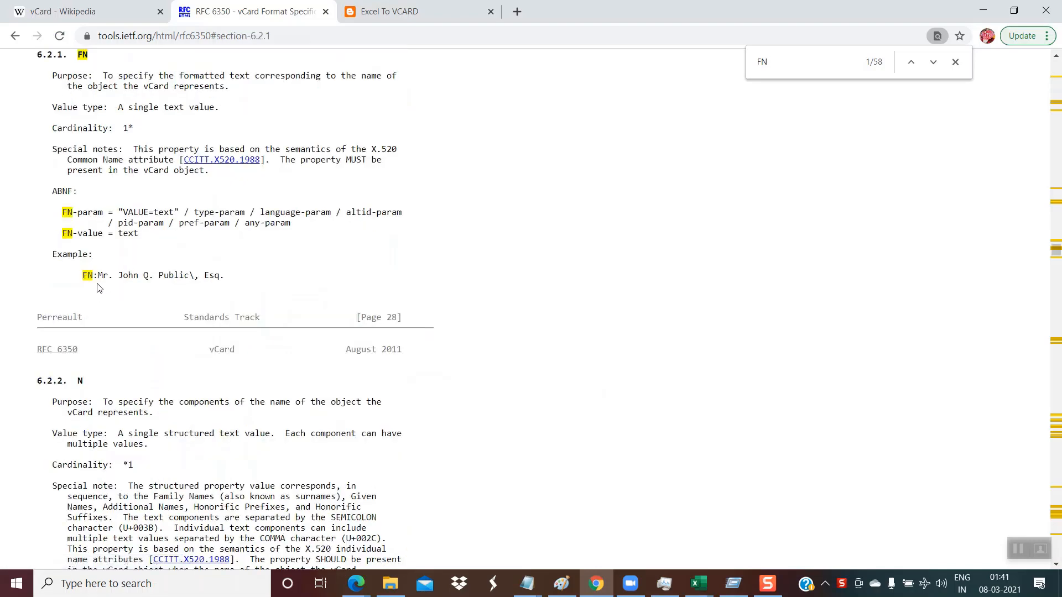
mouse_move(125, 280)
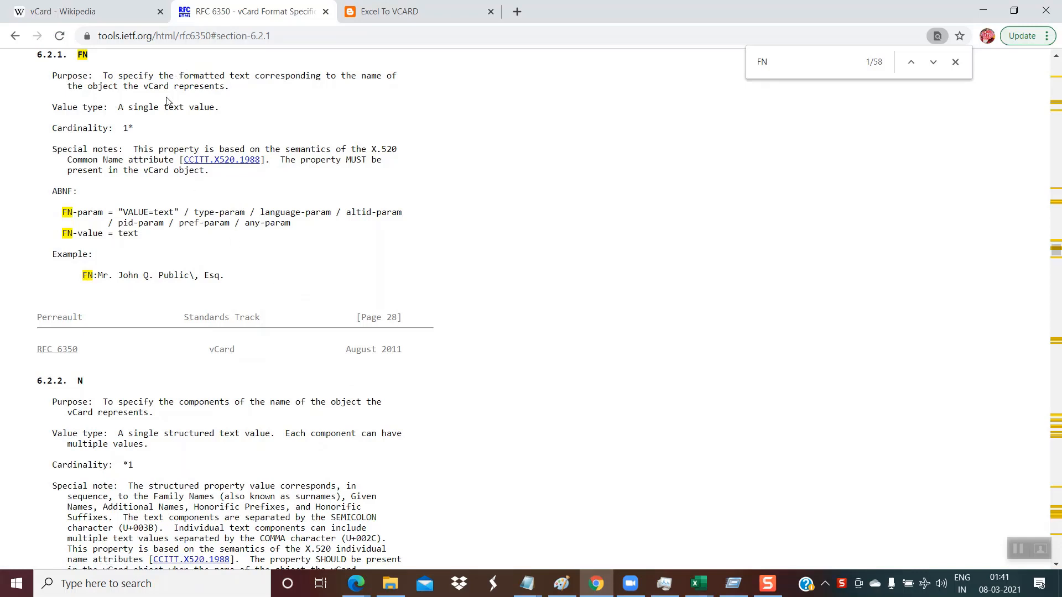
mouse_move(209, 255)
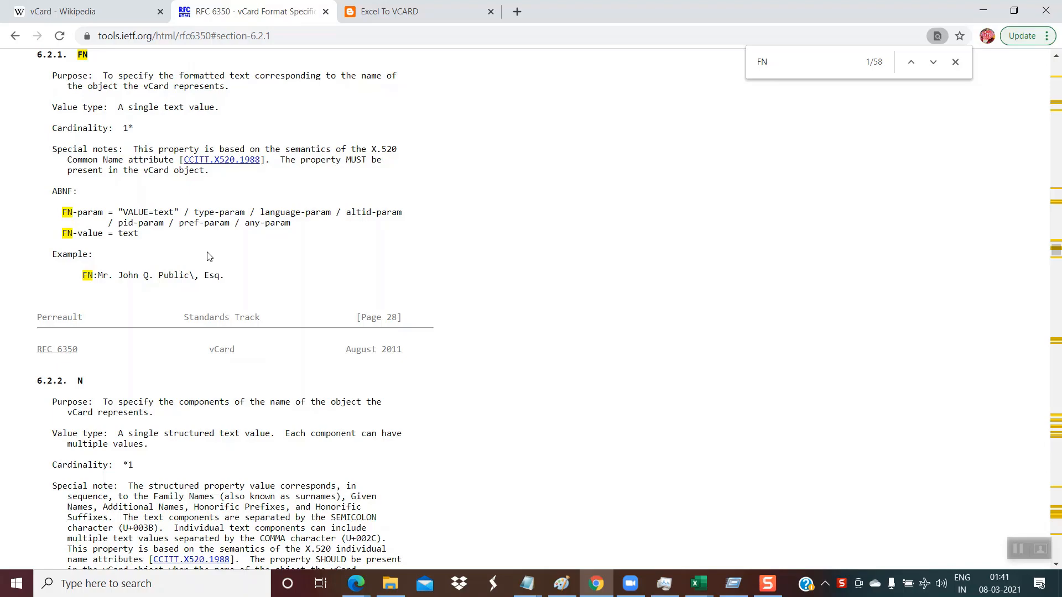
scroll(down, 3)
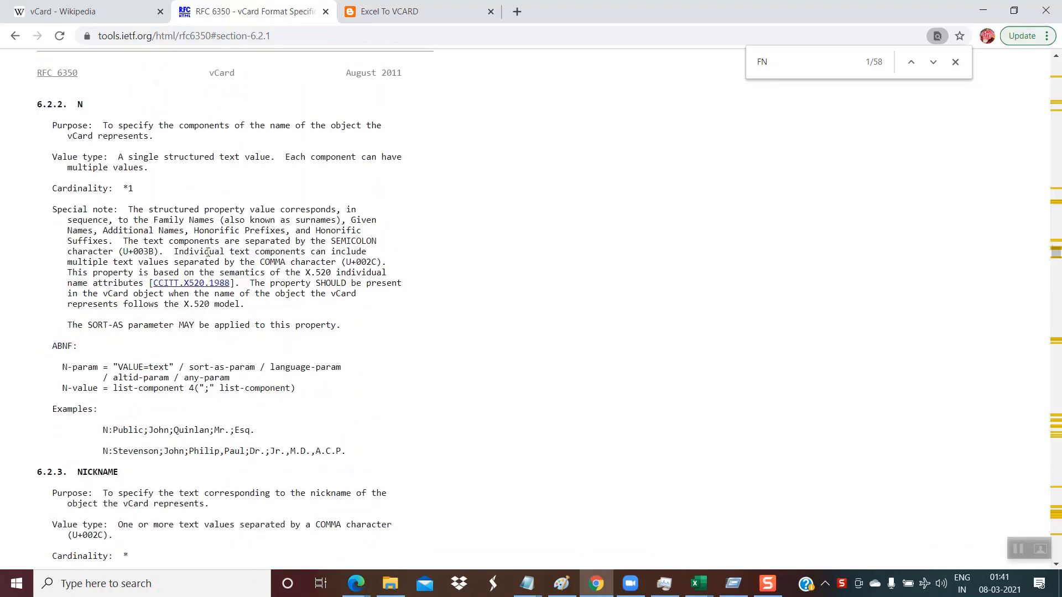
scroll(down, 3)
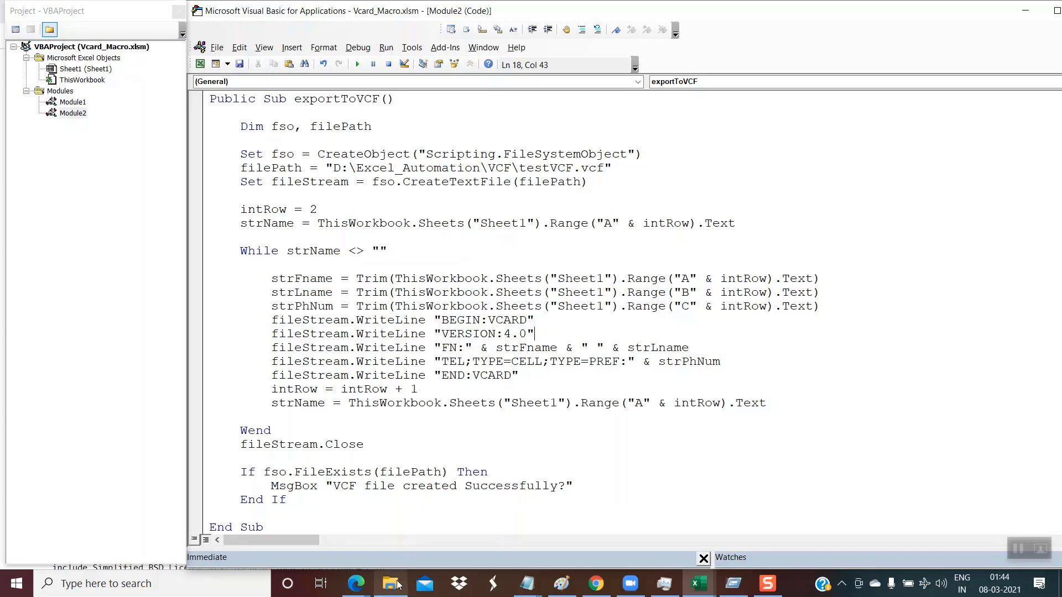
Run exportToVCF from the VBA editor and acknowledge the 'VCF file created Successfully' message
click(389, 583)
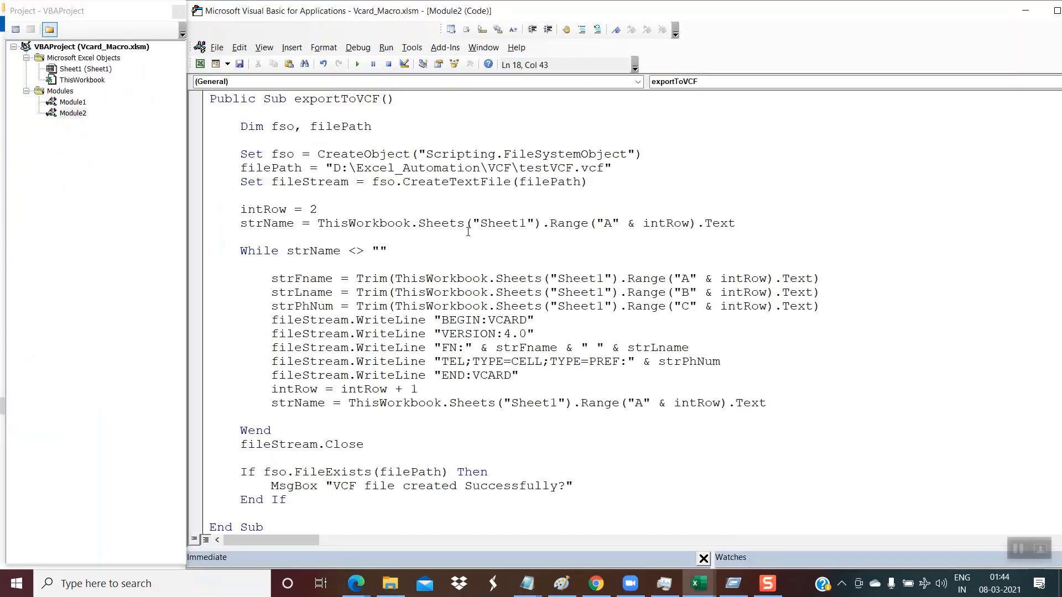
click(241, 197)
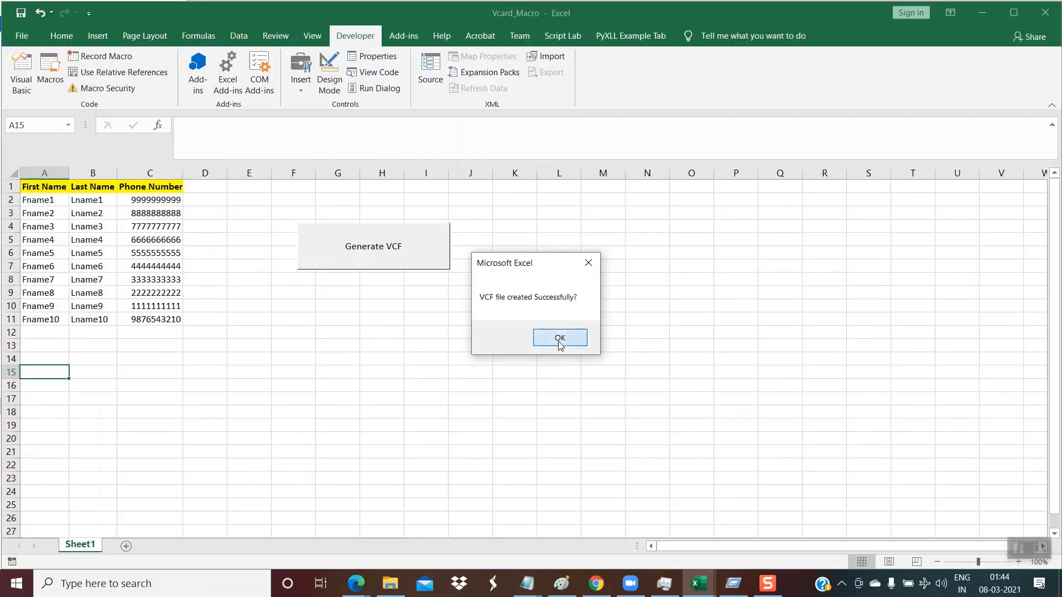
click(560, 338)
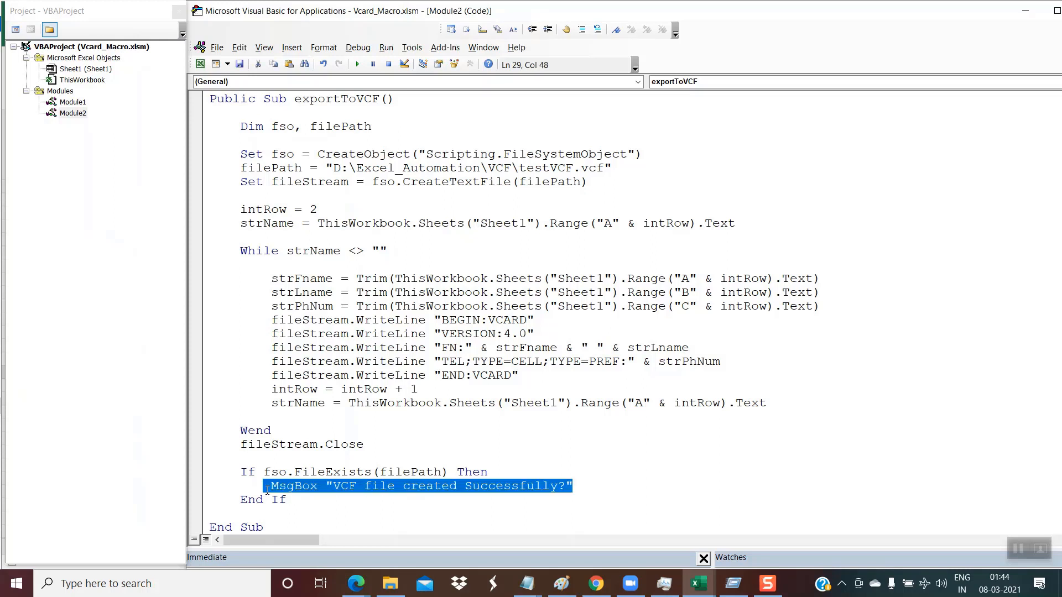
mouse_move(397, 568)
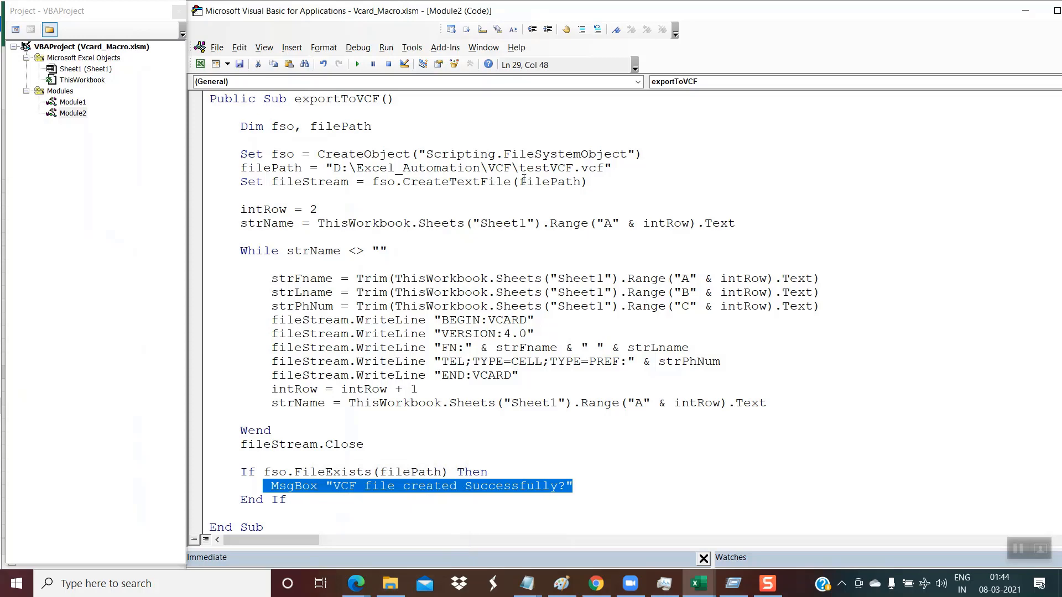
mouse_move(390, 583)
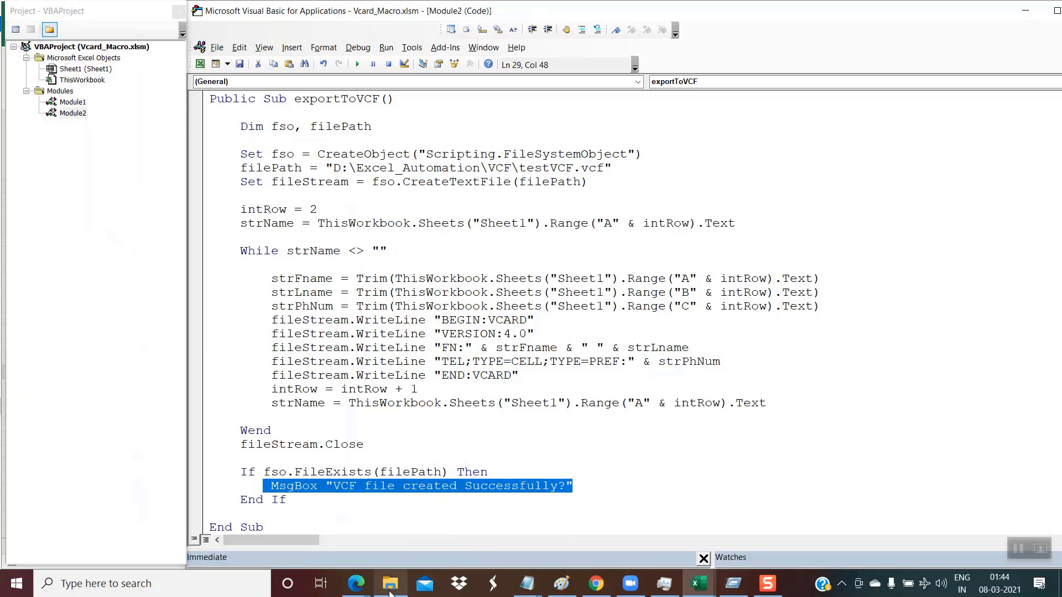
click(390, 583)
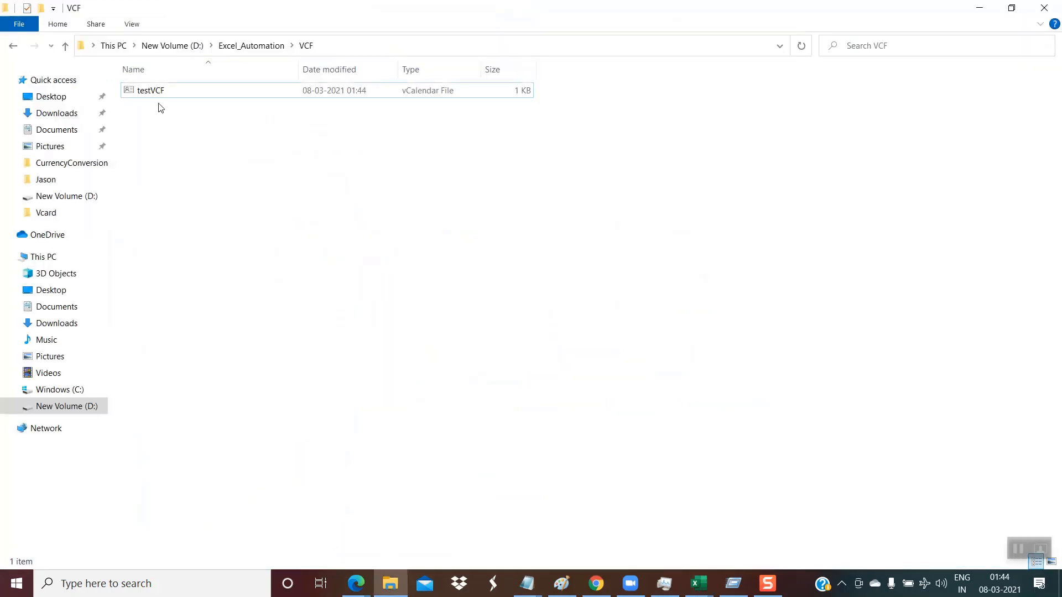
right_click(150, 90)
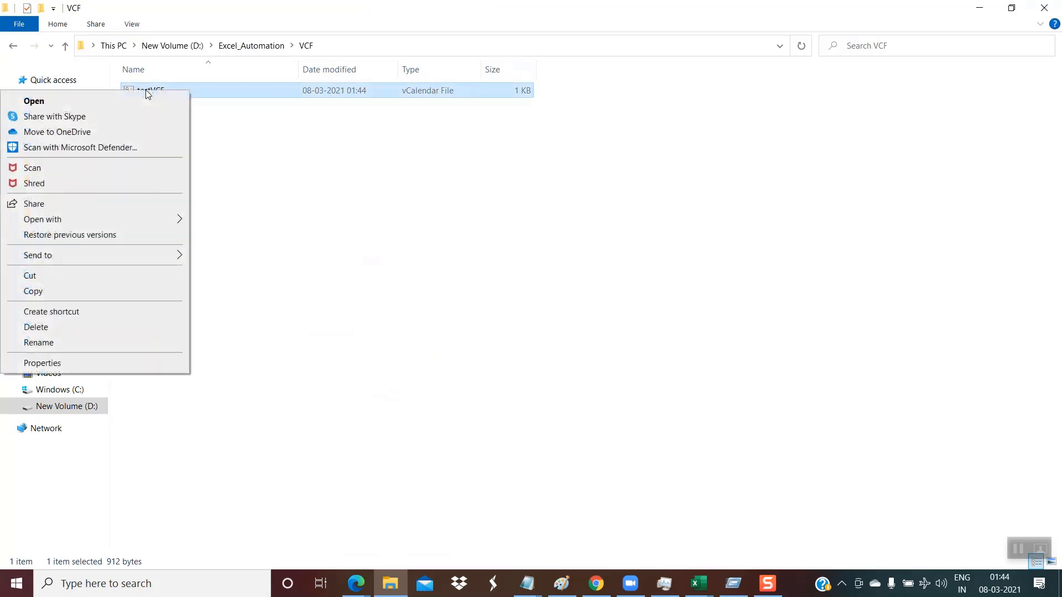
click(42, 219)
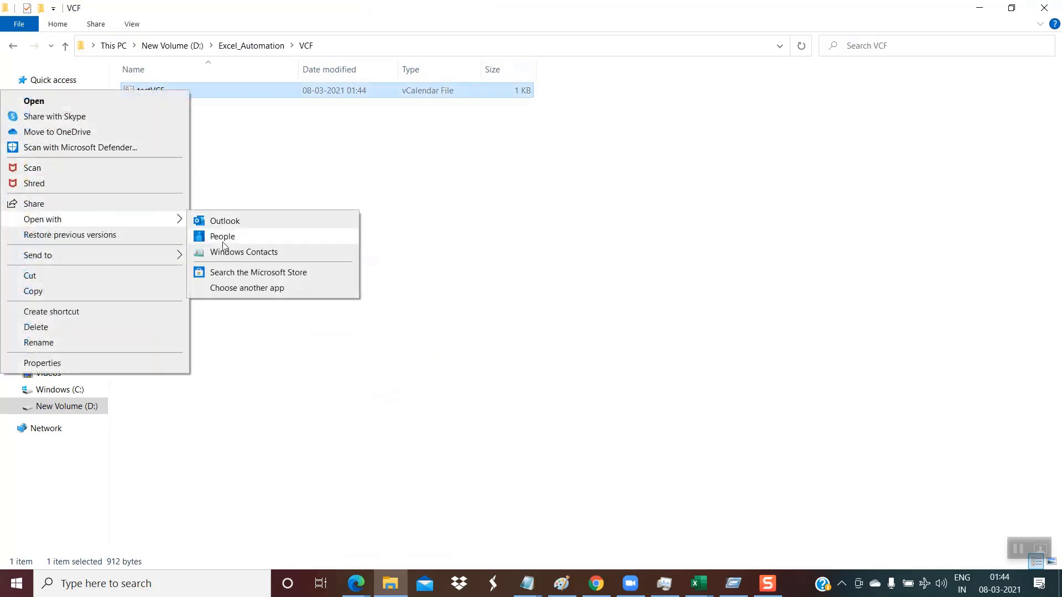
click(243, 253)
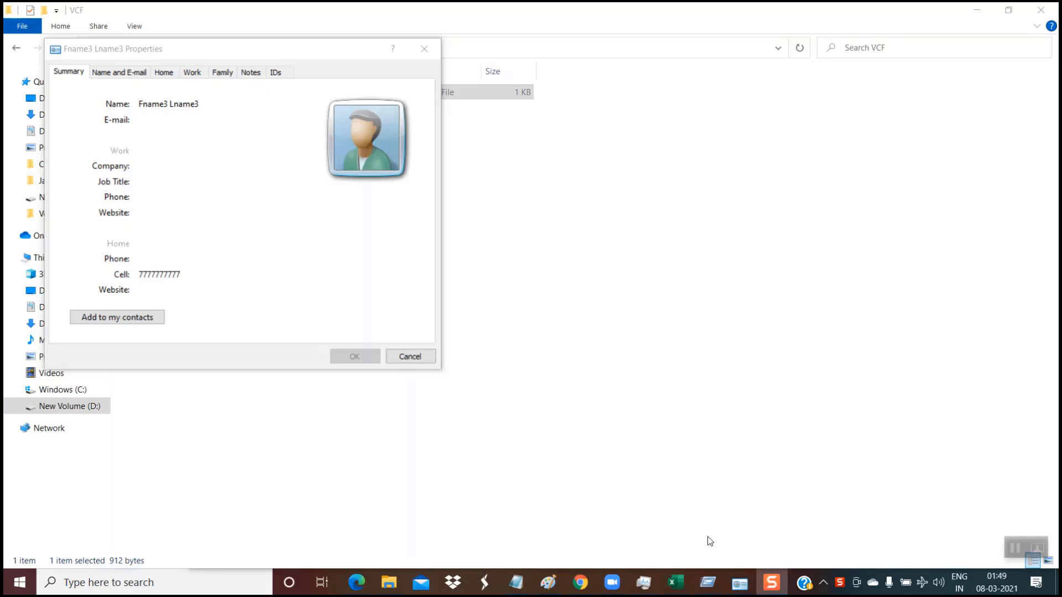
mouse_move(580, 583)
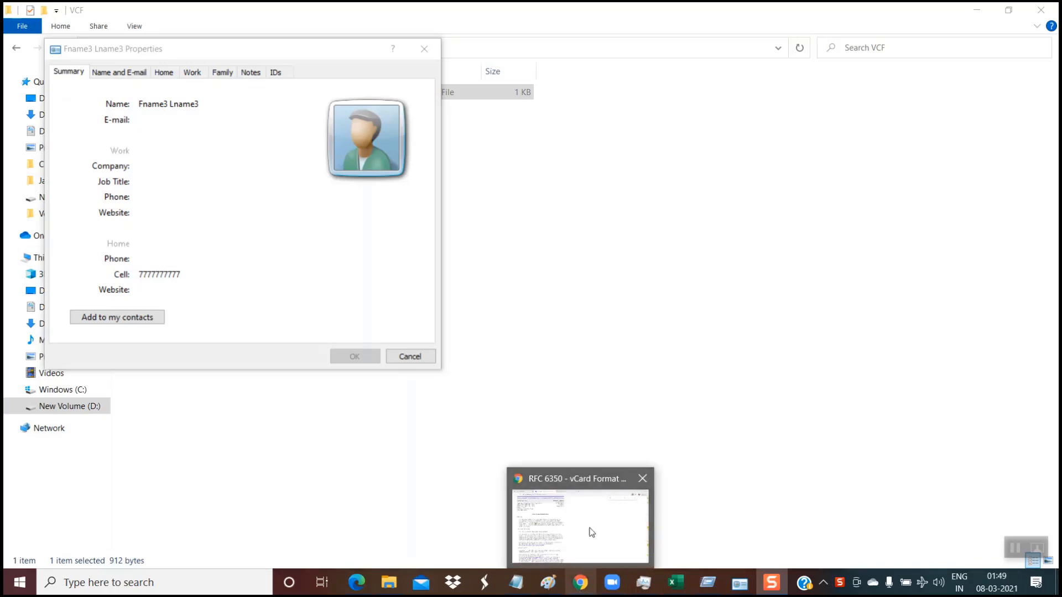
Return to the Excel To VCARD tutorial page in Chrome
click(578, 529)
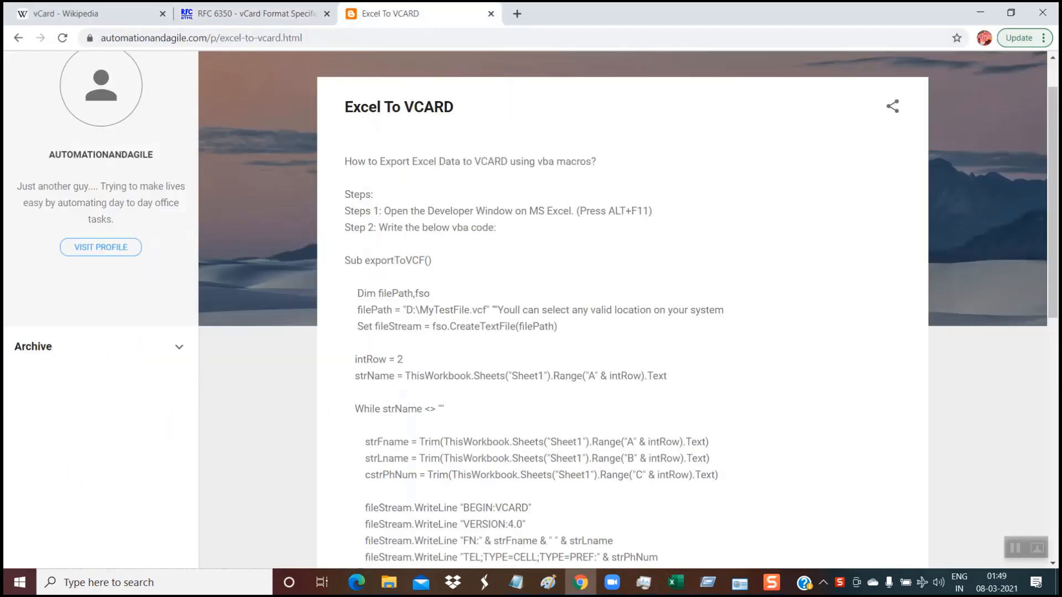
mouse_move(532, 275)
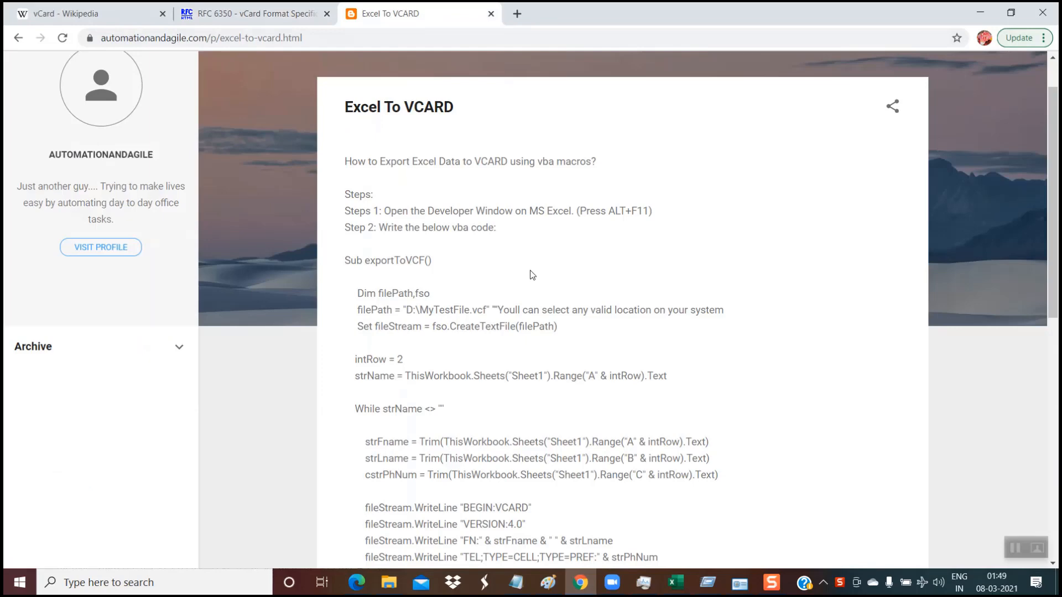